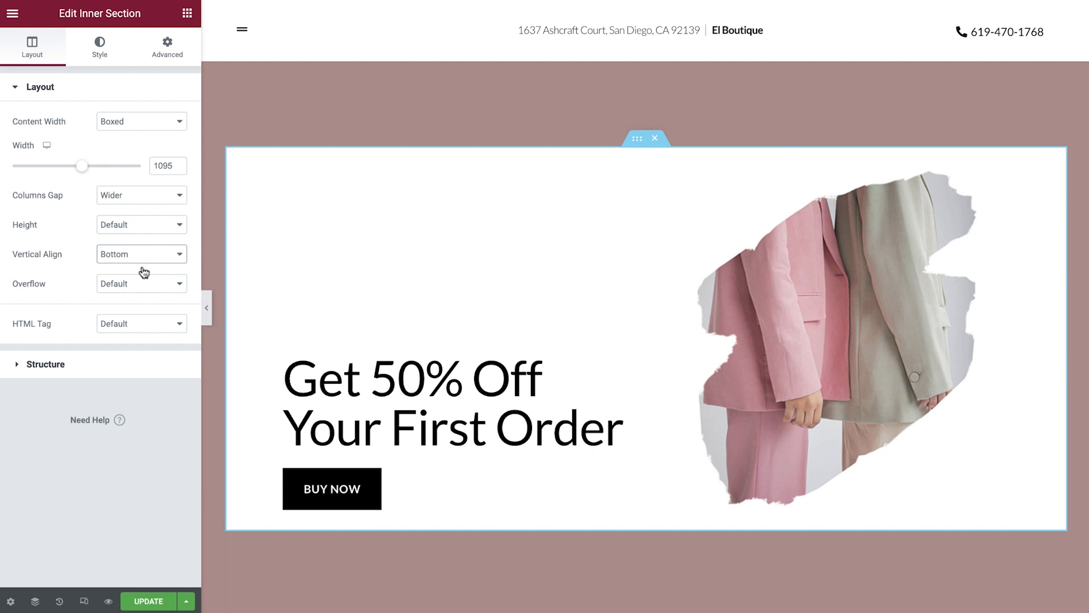
# Set the inner section's Vertical Align to Middle so the heading and button centre vertically.
pyautogui.click(142, 253)
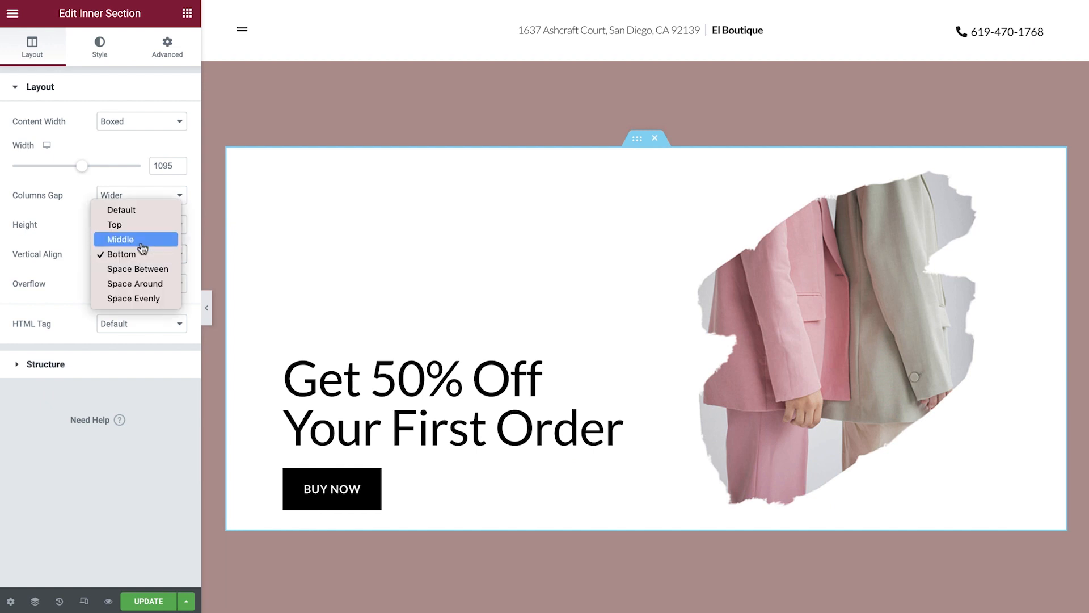
pyautogui.click(120, 240)
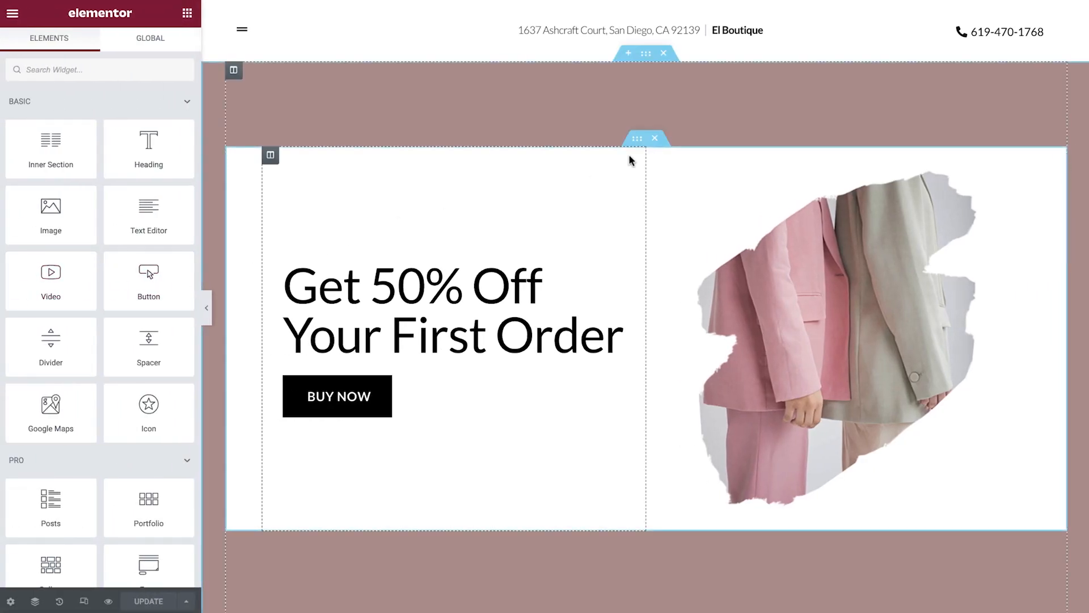
# Delete the existing inner section and bring up the outer pink section's settings.
pyautogui.click(655, 137)
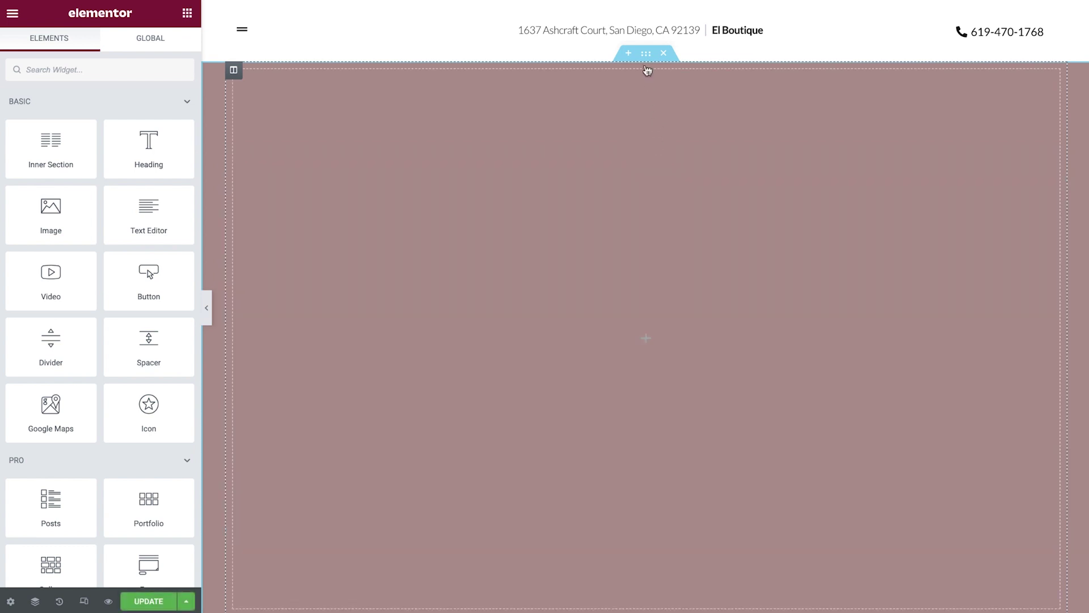
pyautogui.click(645, 53)
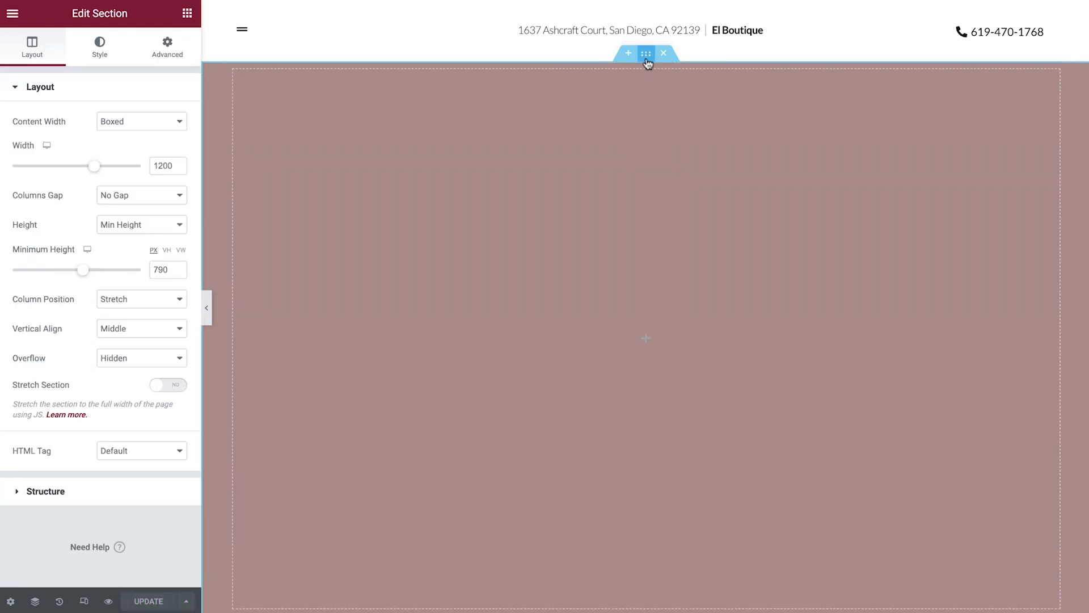
pyautogui.moveTo(167, 183)
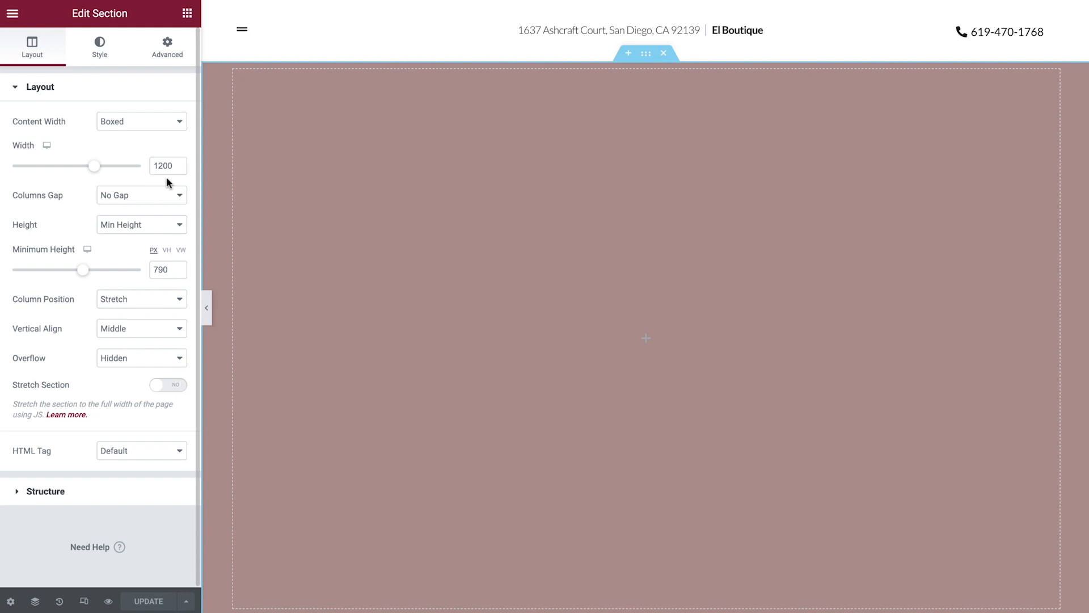
pyautogui.moveTo(166, 287)
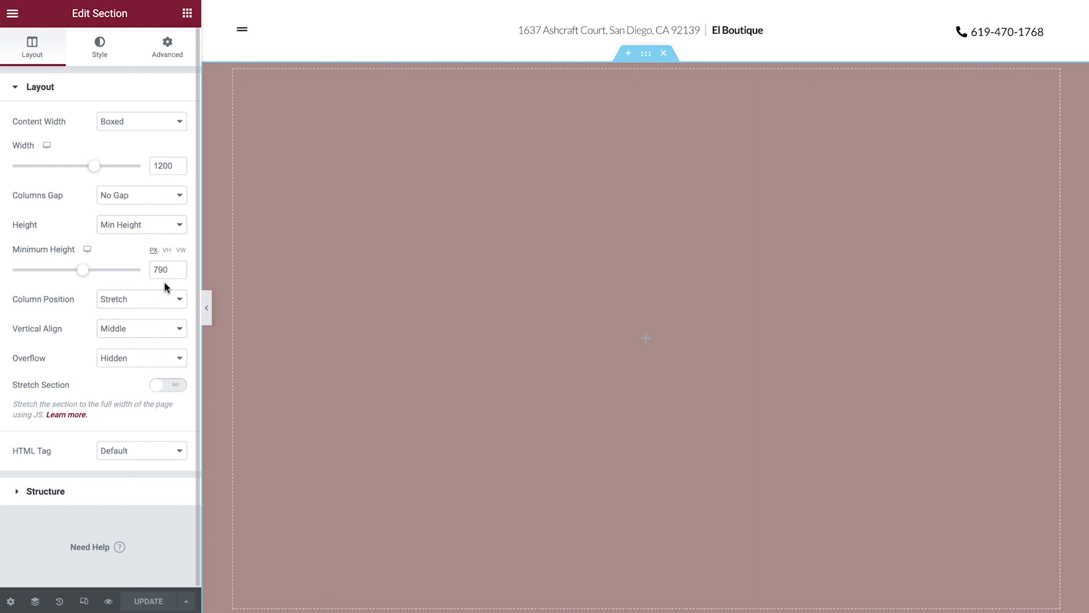
pyautogui.moveTo(161, 304)
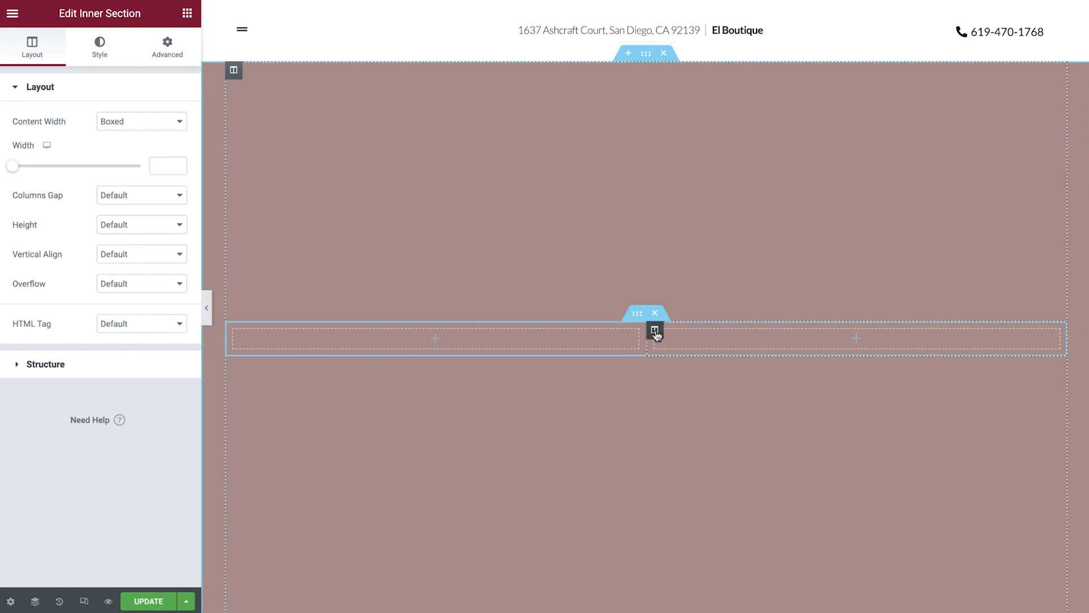
# Check the right column's options in the new two-column inner section without adding a column.
pyautogui.rightClick(654, 331)
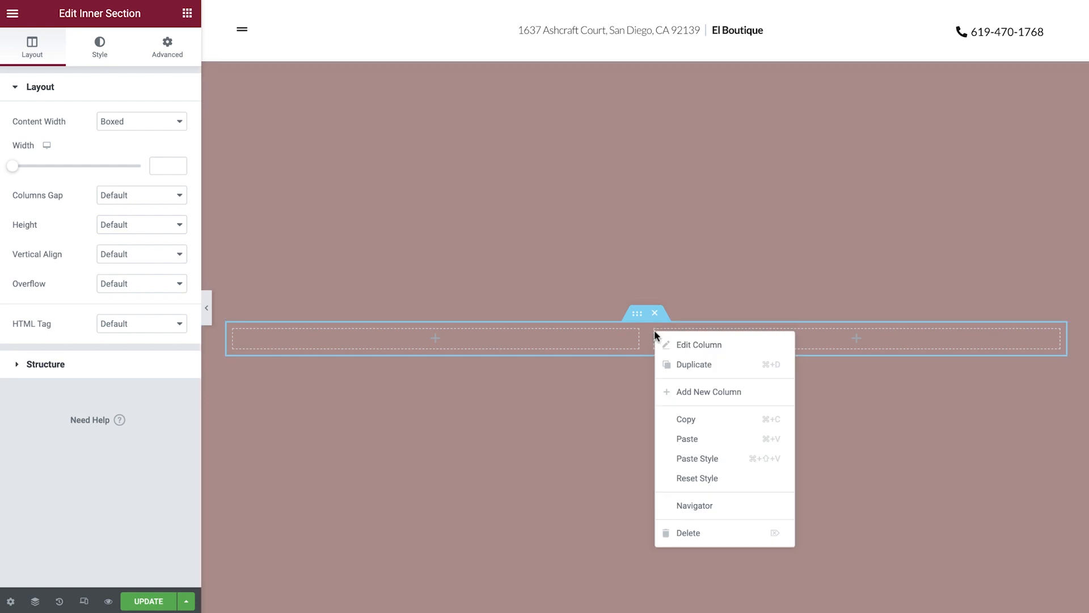
pyautogui.moveTo(709, 391)
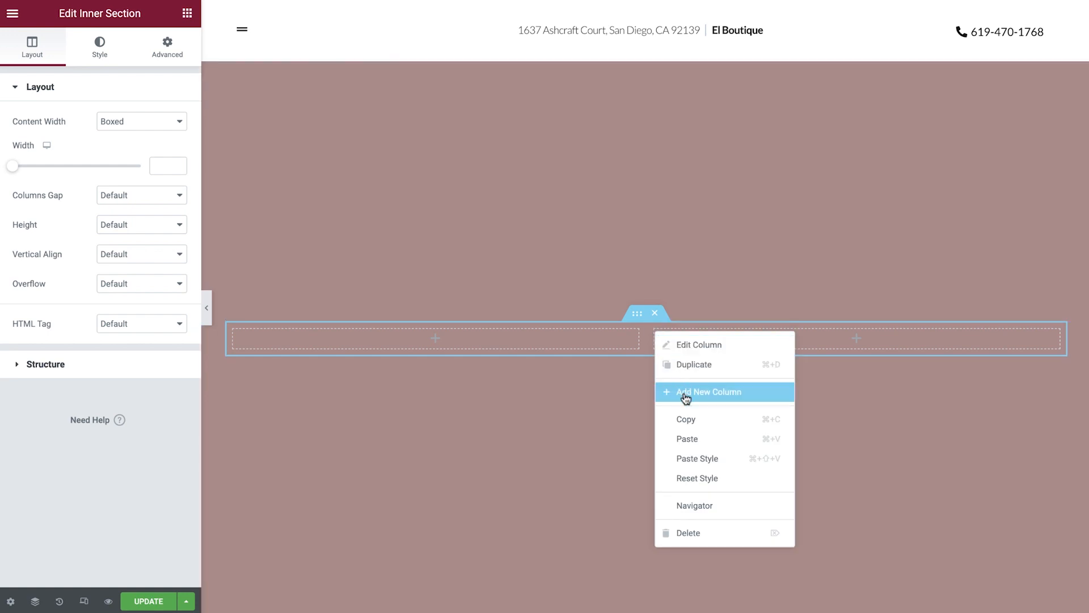
pyautogui.click(709, 392)
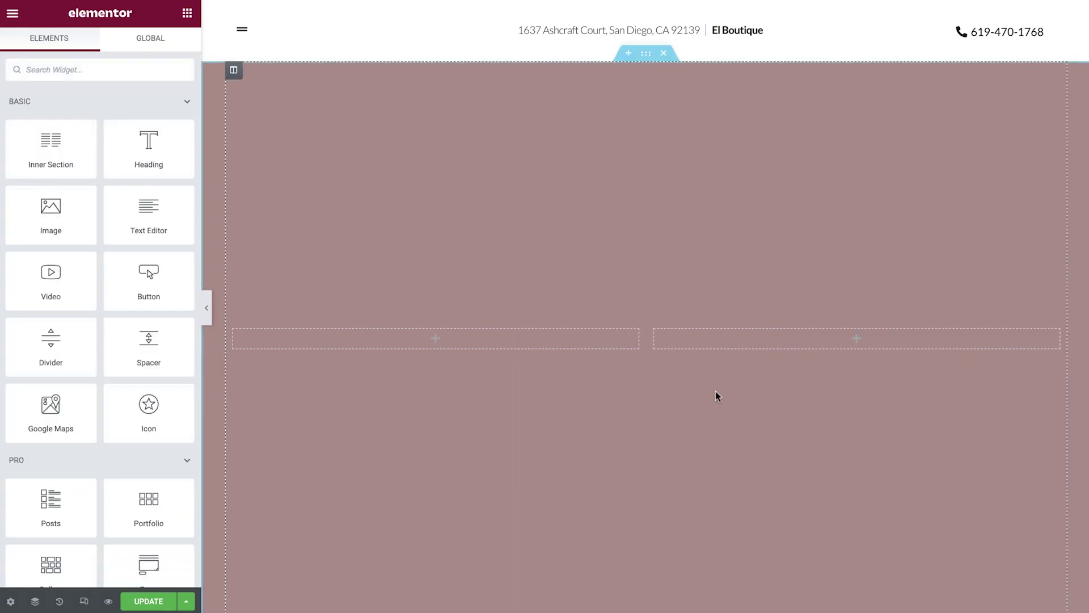
# Give the new inner section a Classic white background in its Style settings.
pyautogui.click(436, 338)
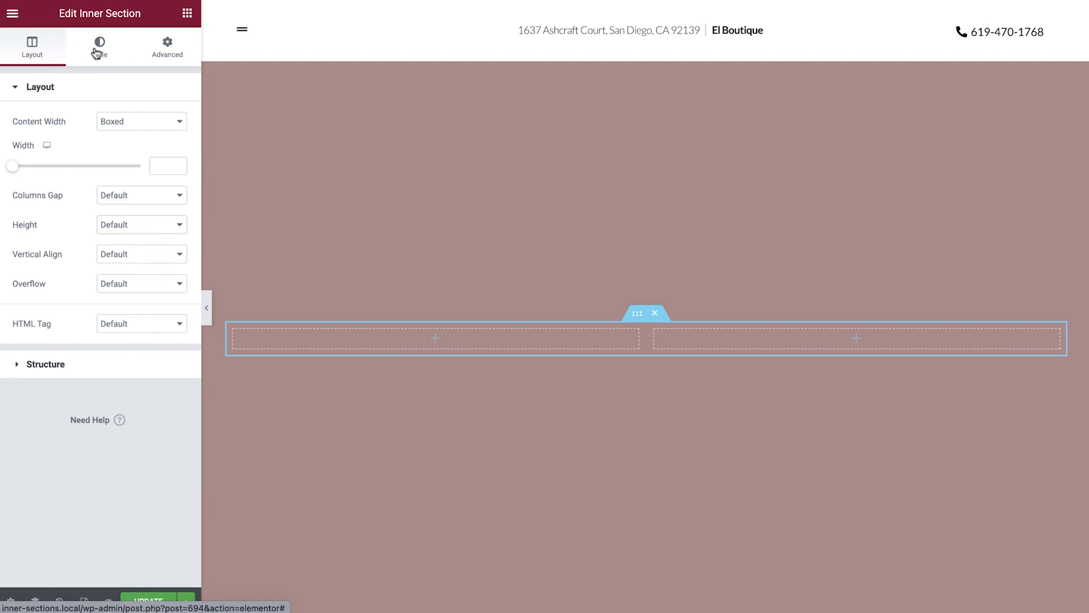
pyautogui.click(100, 48)
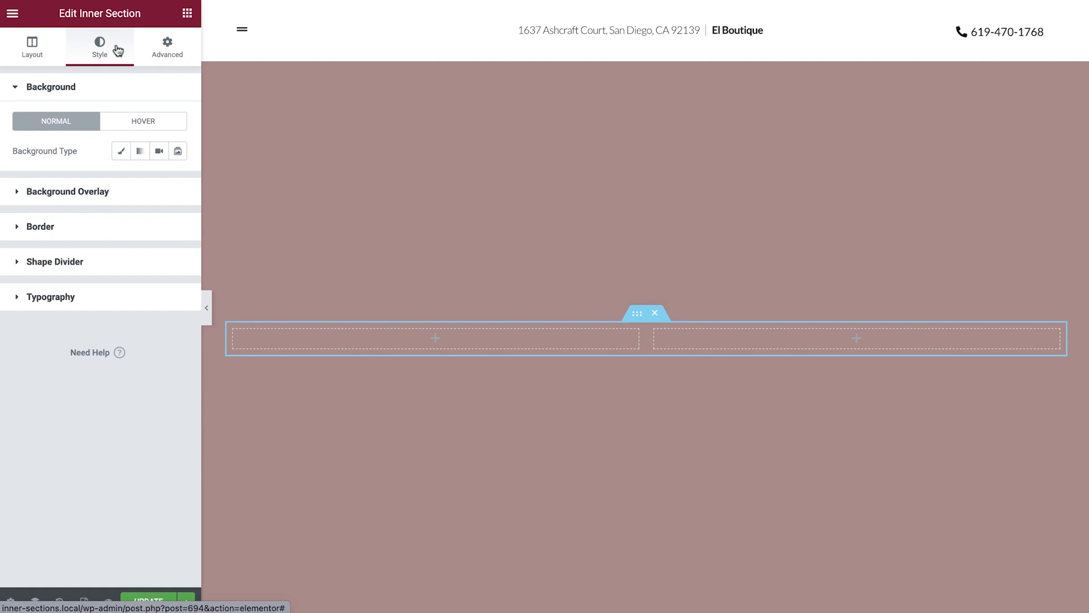
pyautogui.moveTo(121, 151)
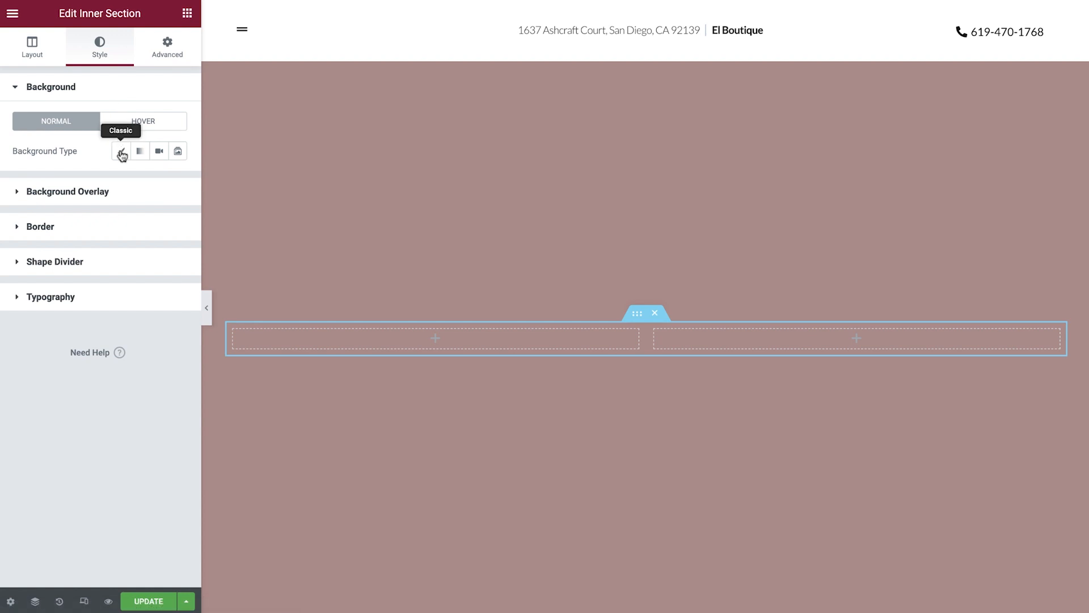
pyautogui.click(122, 151)
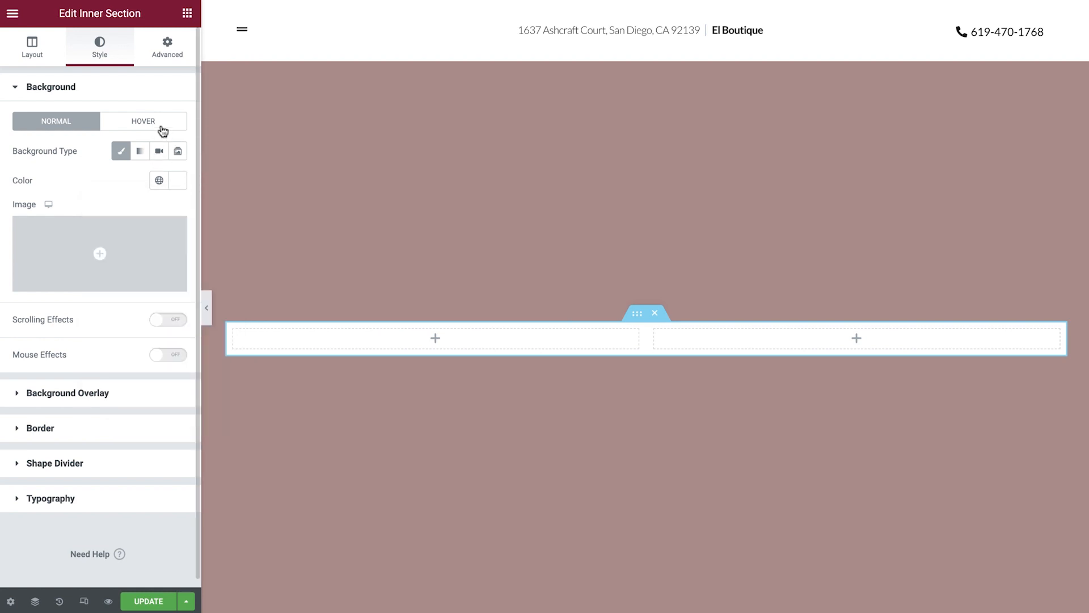
pyautogui.click(50, 86)
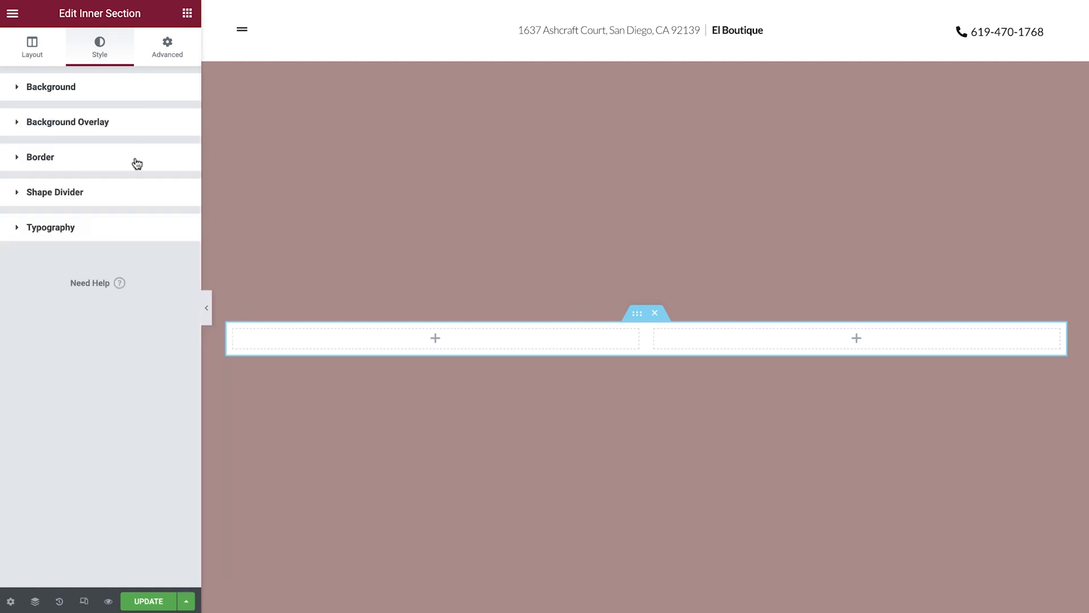
# Reset the section's box shadow to default and review its typography colour settings unchanged.
pyautogui.click(40, 156)
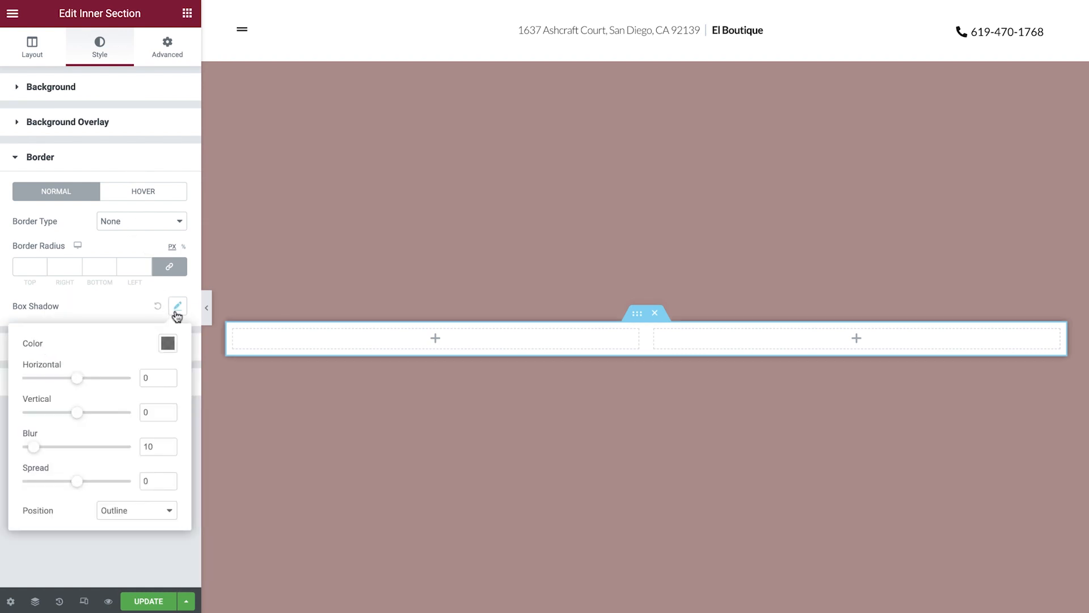
pyautogui.moveTo(159, 309)
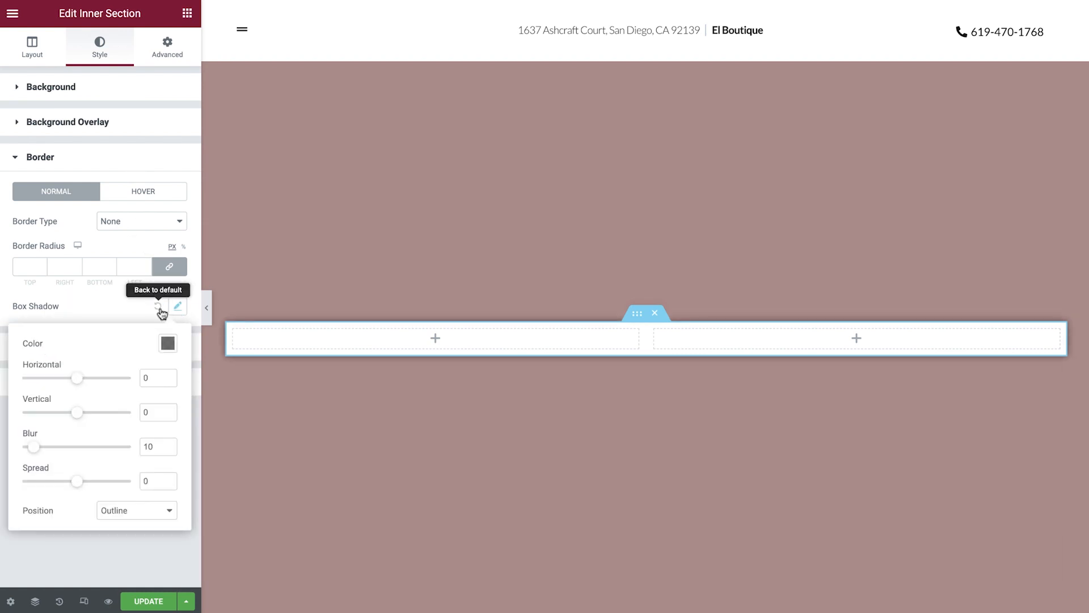
pyautogui.click(40, 157)
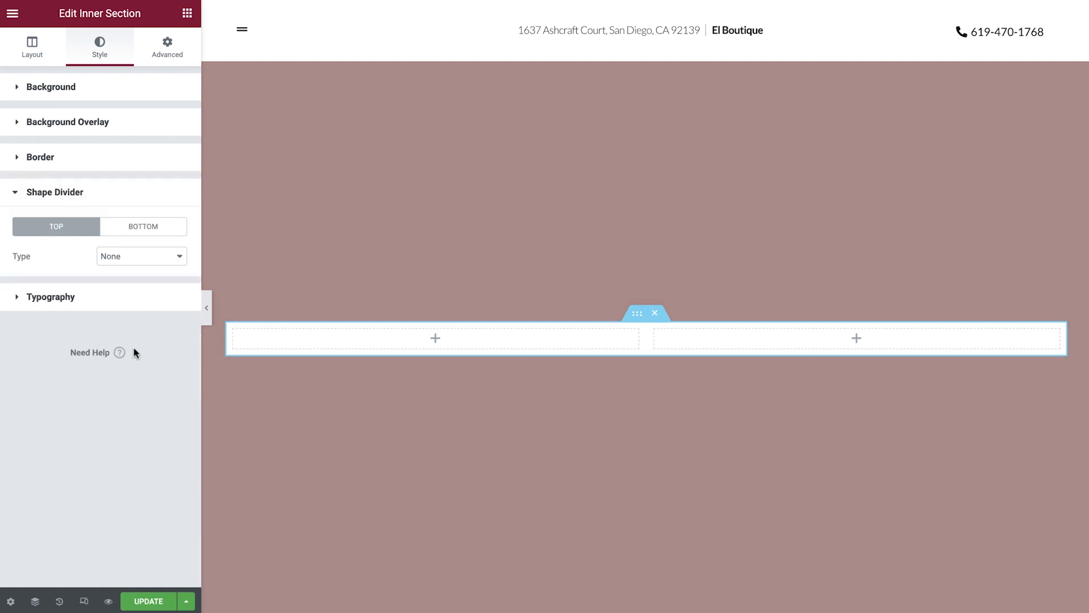
pyautogui.click(50, 296)
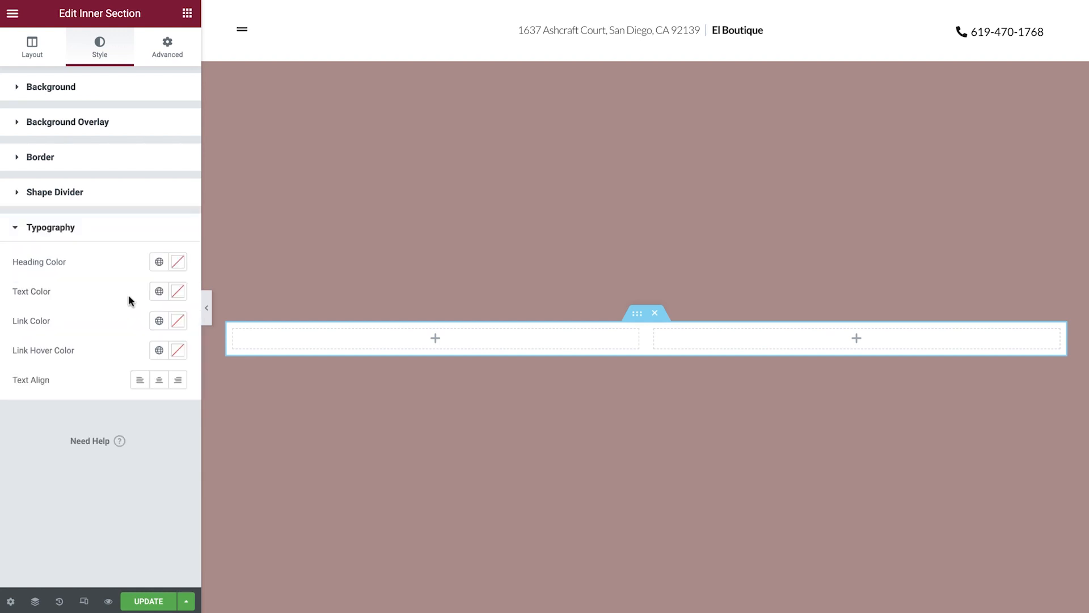
pyautogui.moveTo(141, 231)
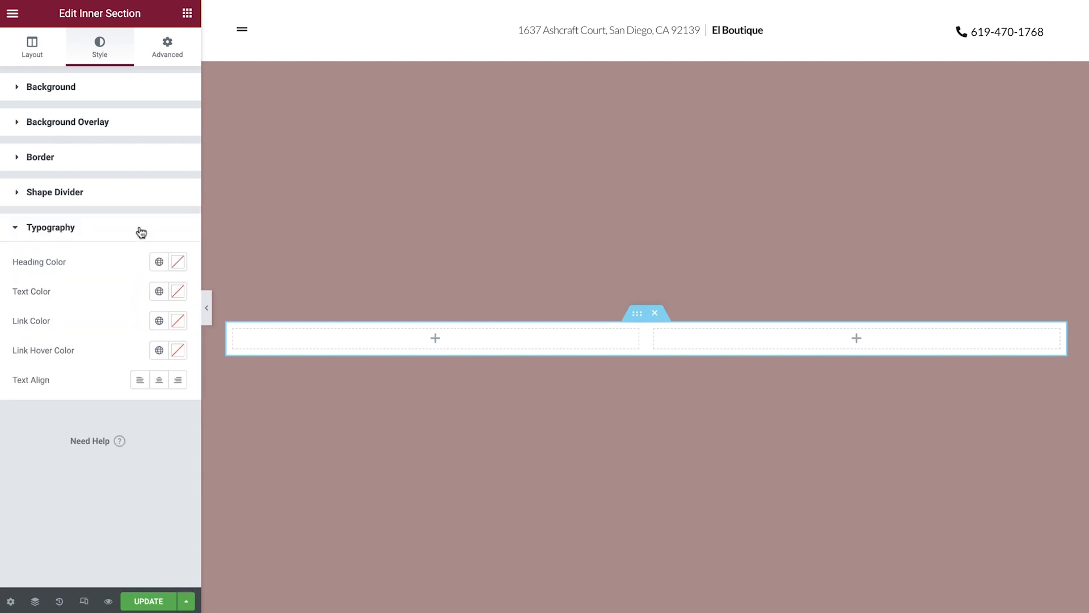
pyautogui.click(50, 227)
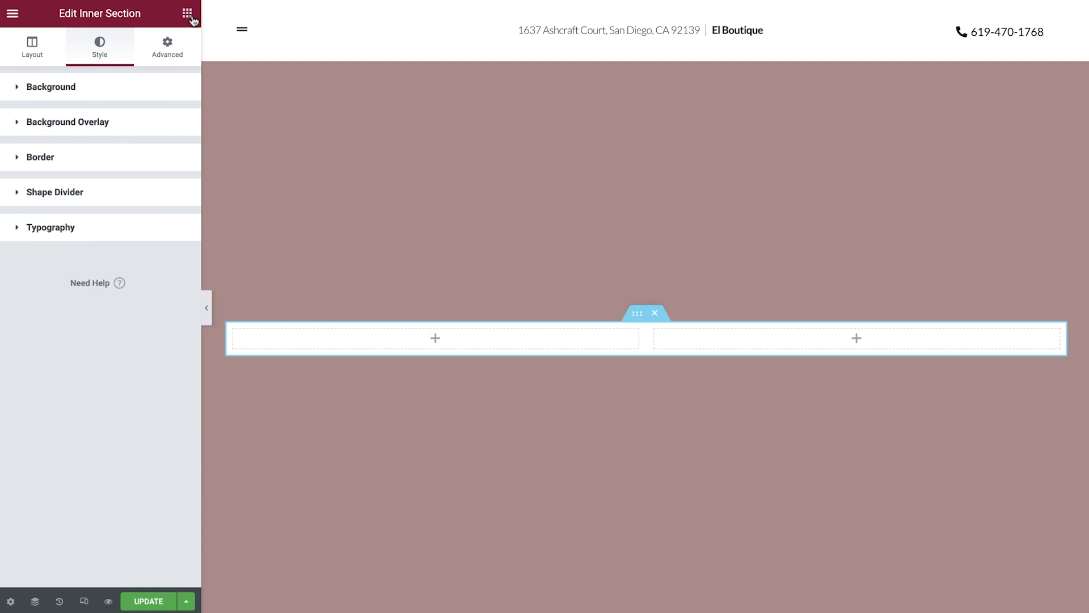
# Add a 'Get 50% Off Your First Order' heading and BUY NOW button left, and an image widget right.
pyautogui.click(187, 14)
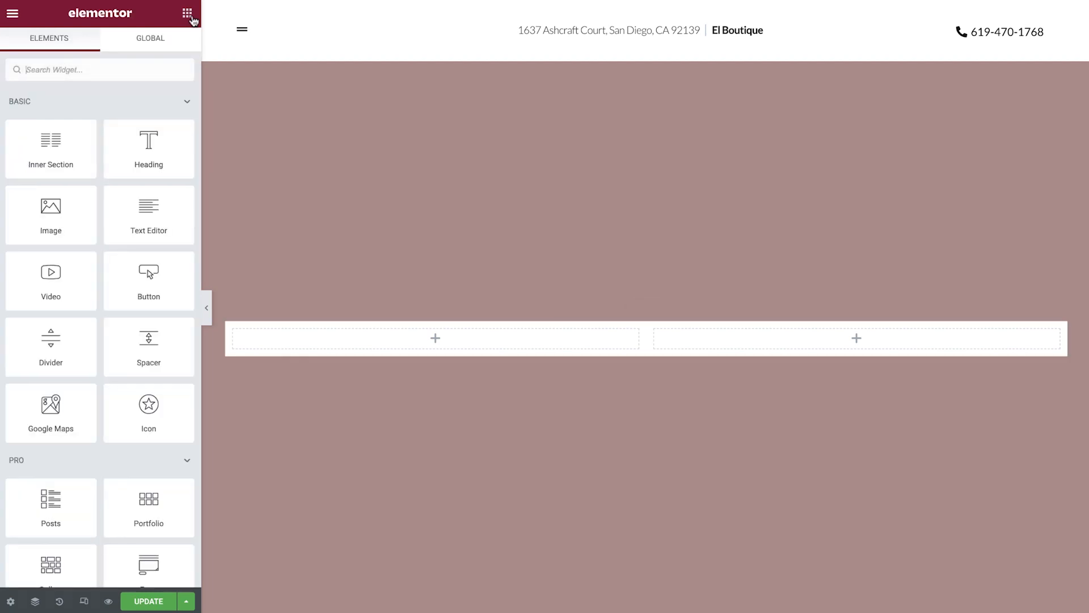
pyautogui.moveTo(148, 147); pyautogui.dragTo(227, 212)
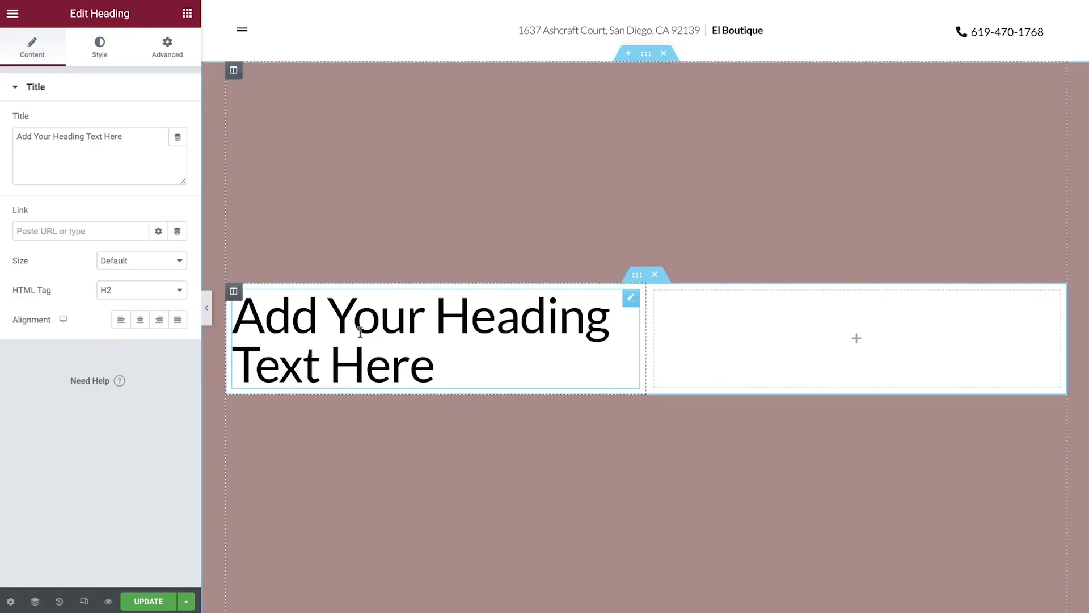
pyautogui.tripleClick(69, 136)
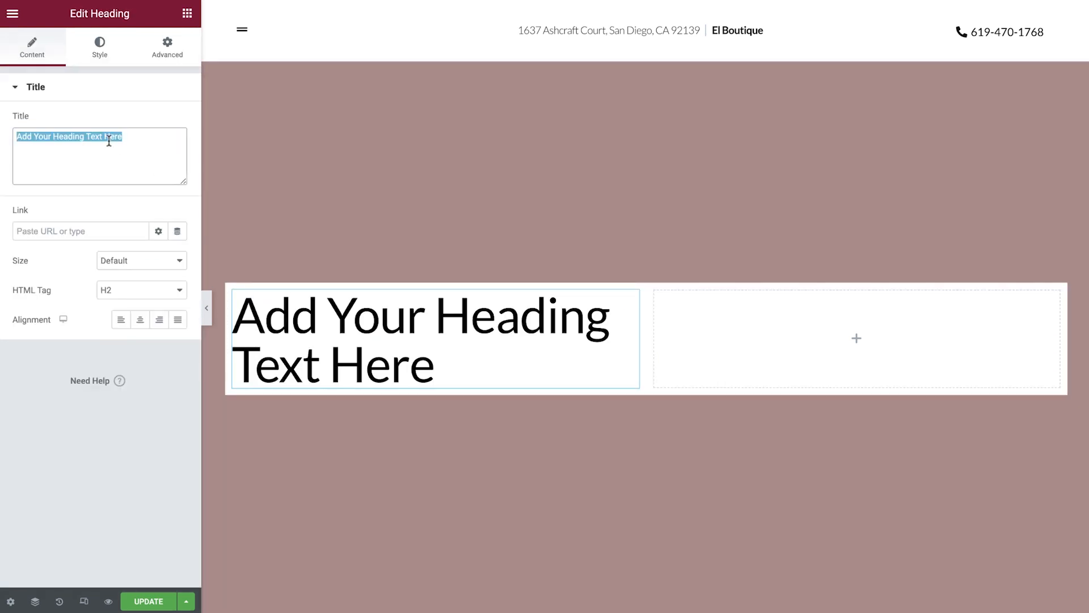
pyautogui.click(188, 13)
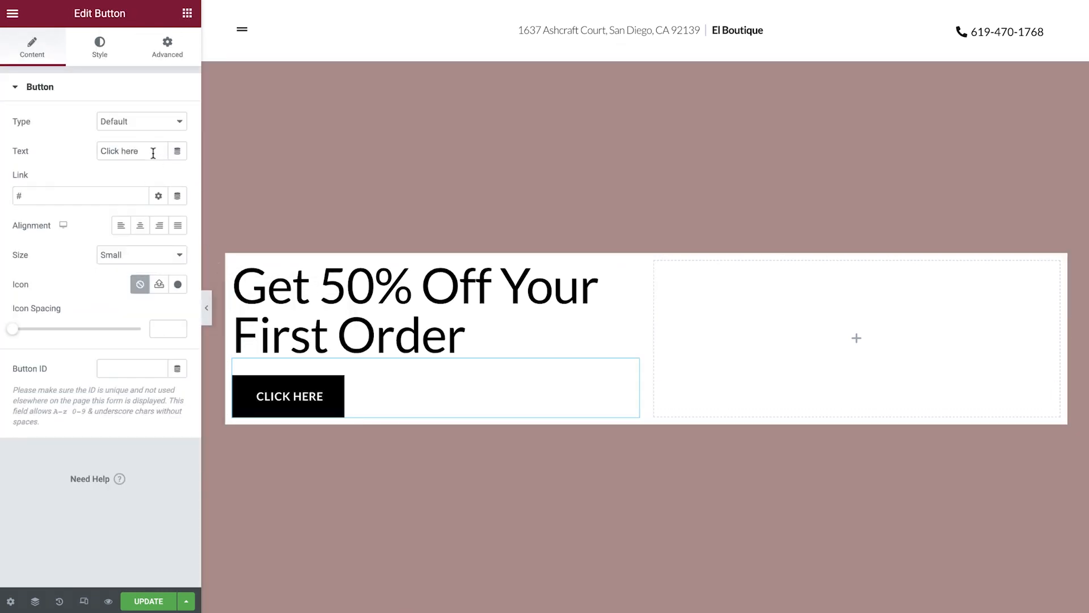
pyautogui.click(188, 14)
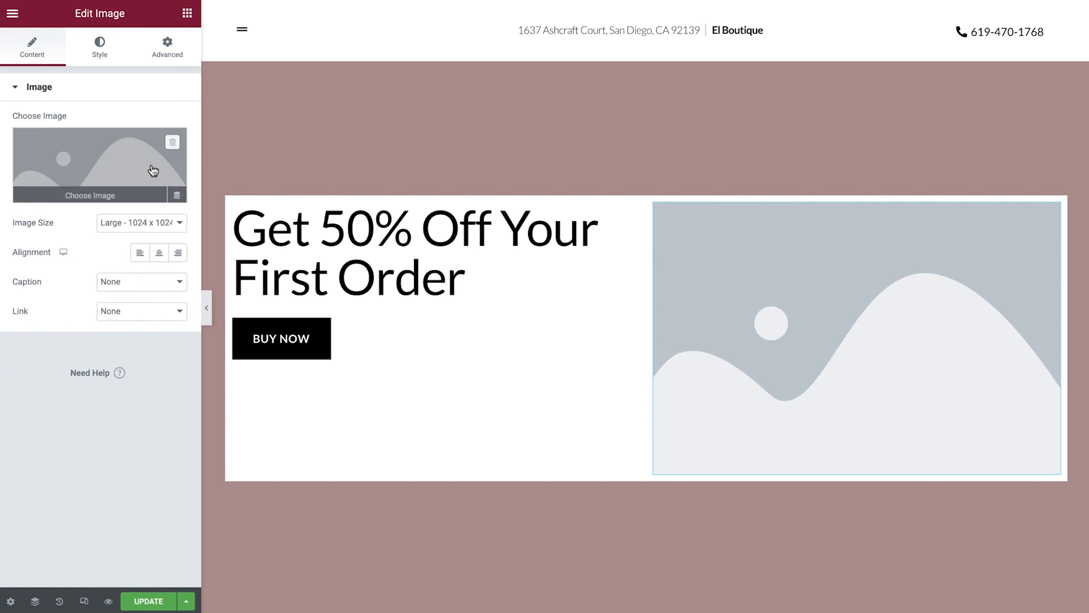
# Insert clothes-400.jpg from the Media Library as the right column's image.
pyautogui.click(100, 195)
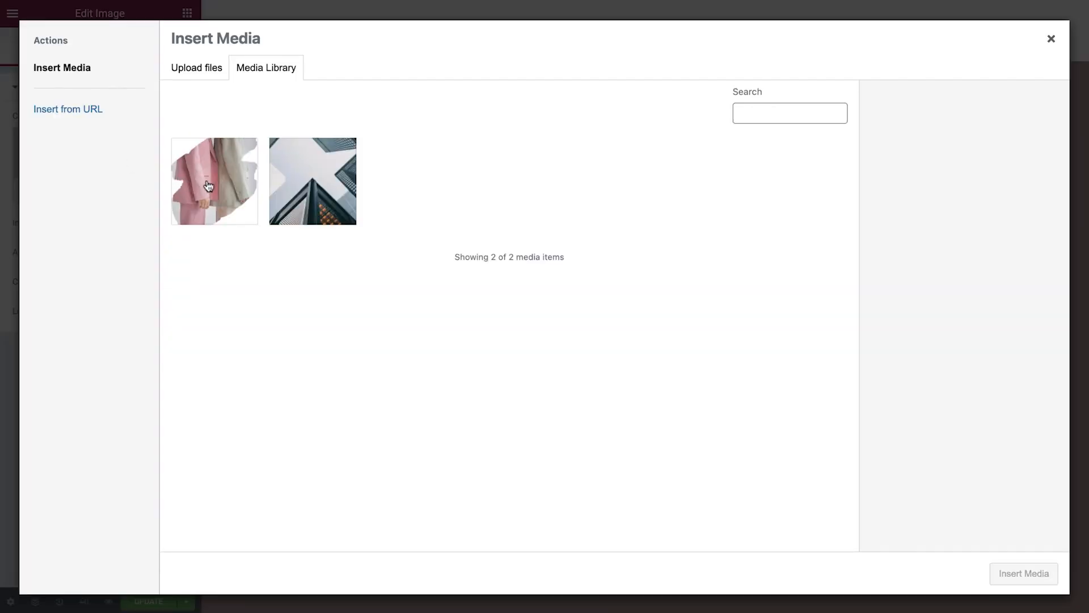
pyautogui.click(214, 180)
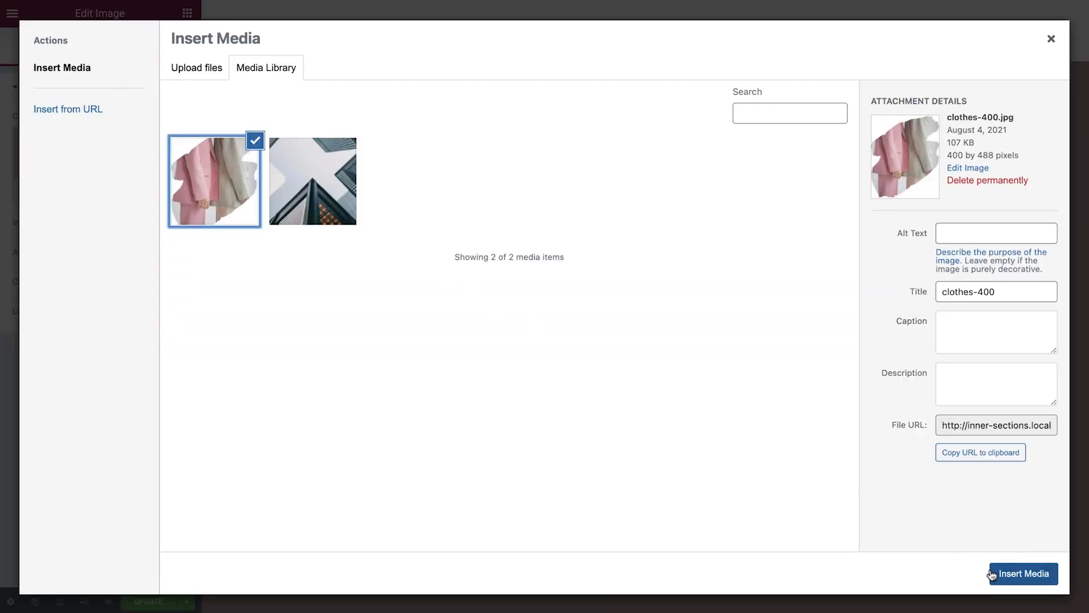
pyautogui.click(1022, 573)
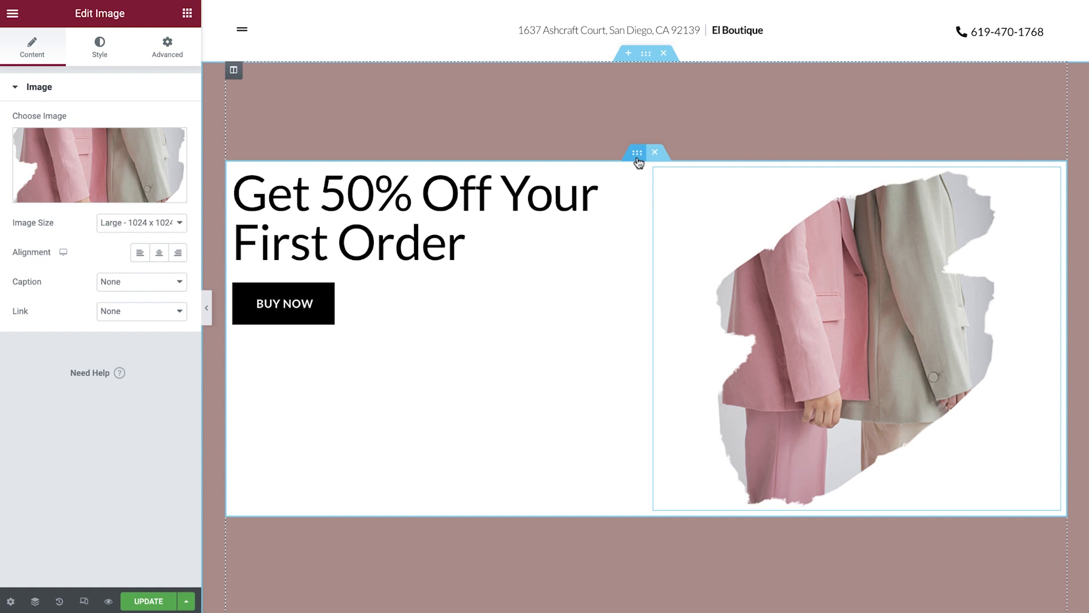
# Make the inner section Boxed with its width slider set to 1095 px.
pyautogui.click(635, 152)
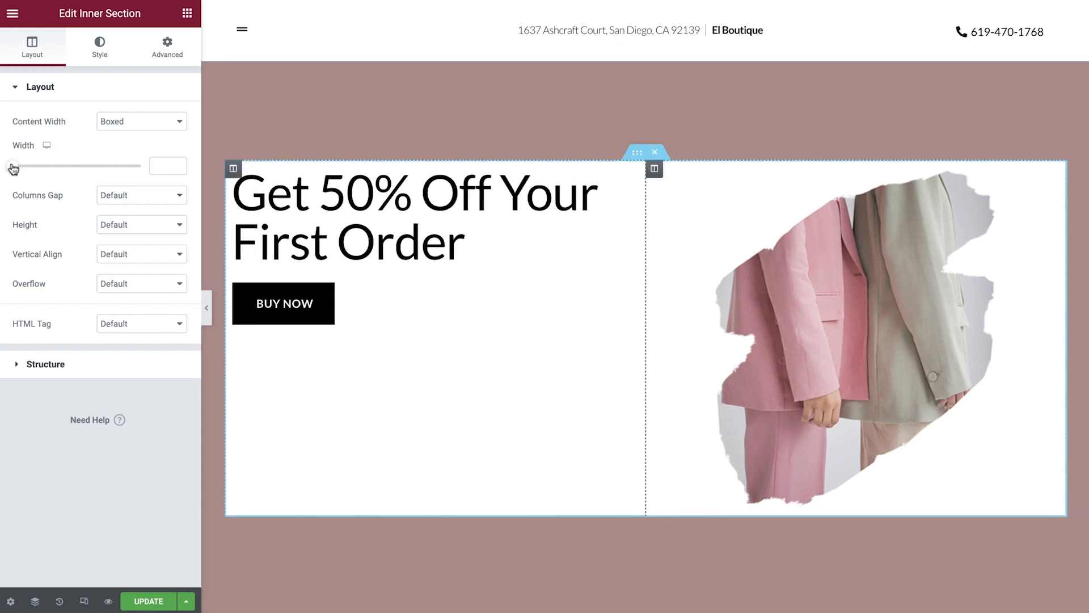
pyautogui.moveTo(8, 165); pyautogui.dragTo(38, 166)
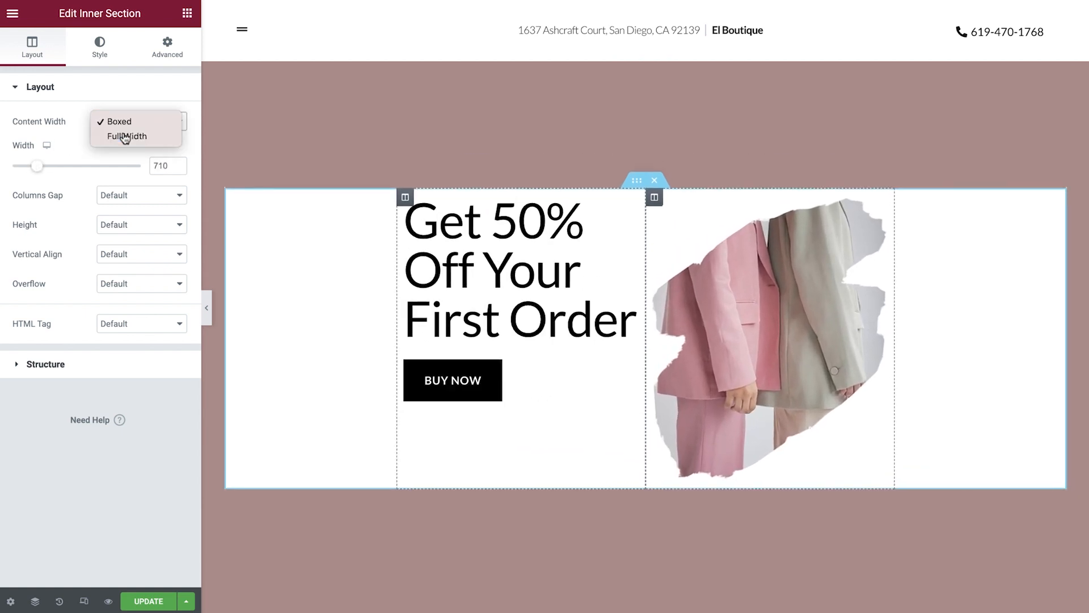
pyautogui.click(126, 136)
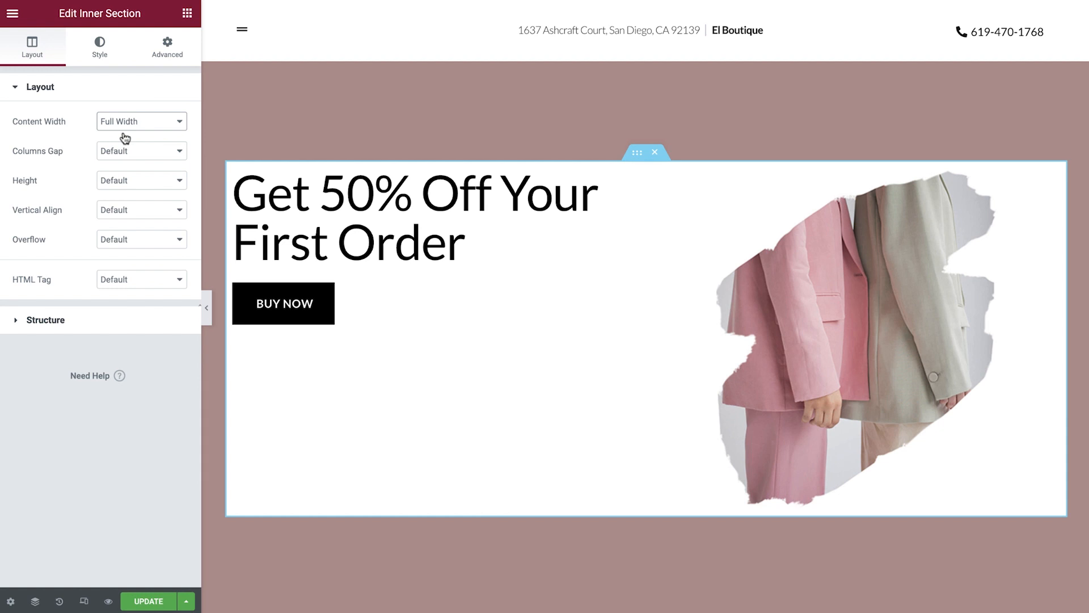
pyautogui.click(140, 121)
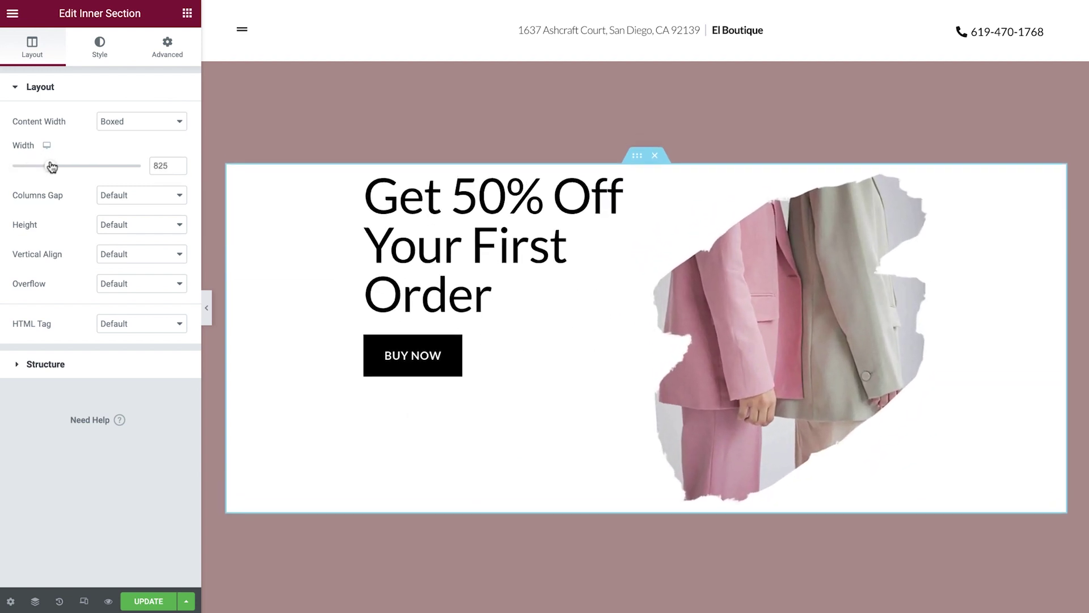
pyautogui.moveTo(52, 165); pyautogui.dragTo(87, 166)
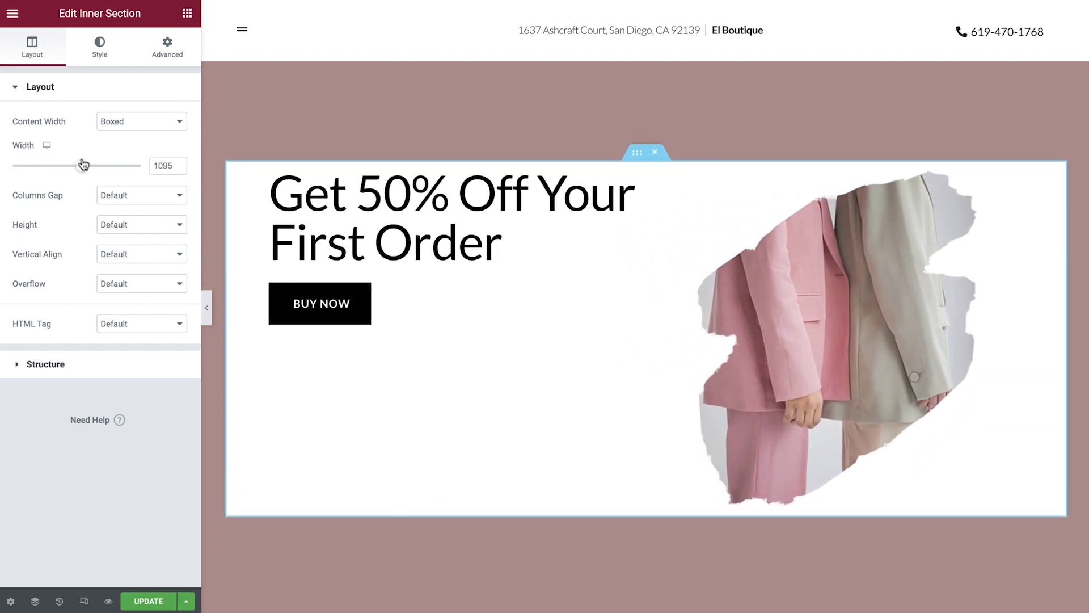
# Set the inner section's Columns Gap to Wider.
pyautogui.click(140, 194)
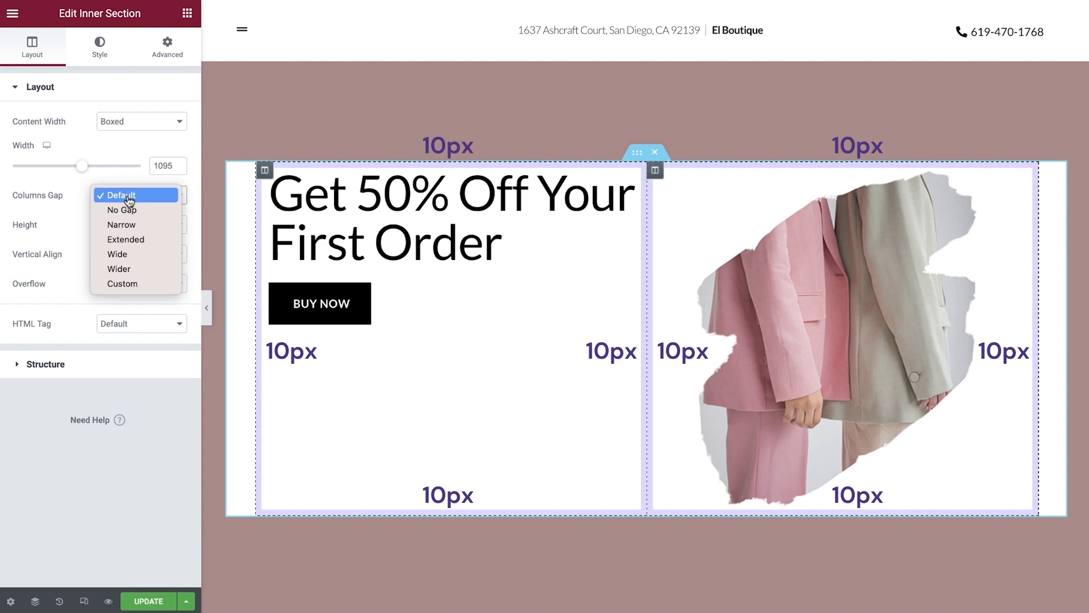
pyautogui.moveTo(118, 268)
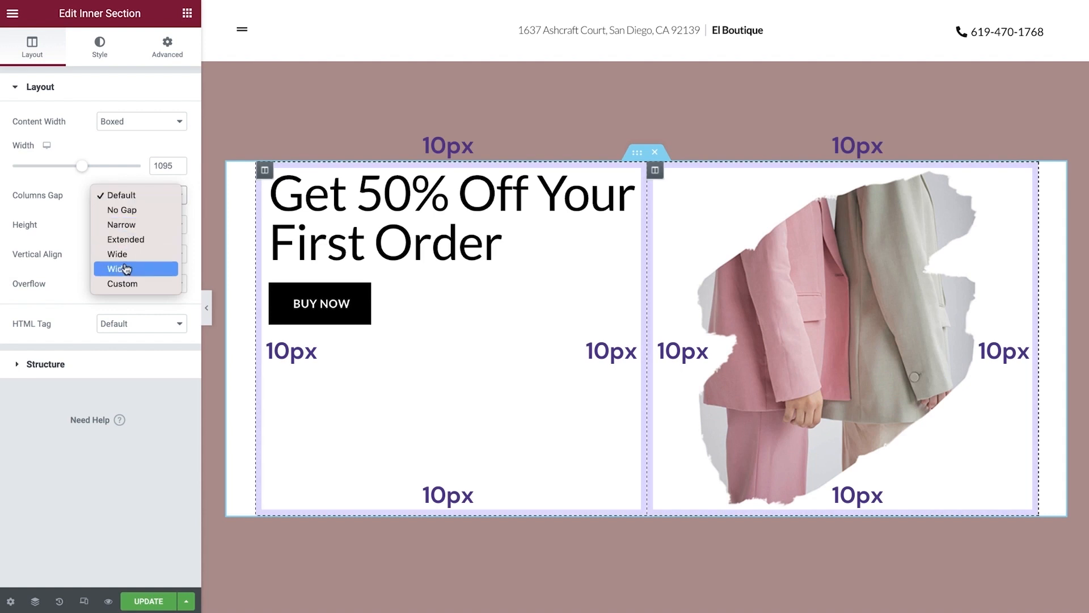
pyautogui.click(117, 269)
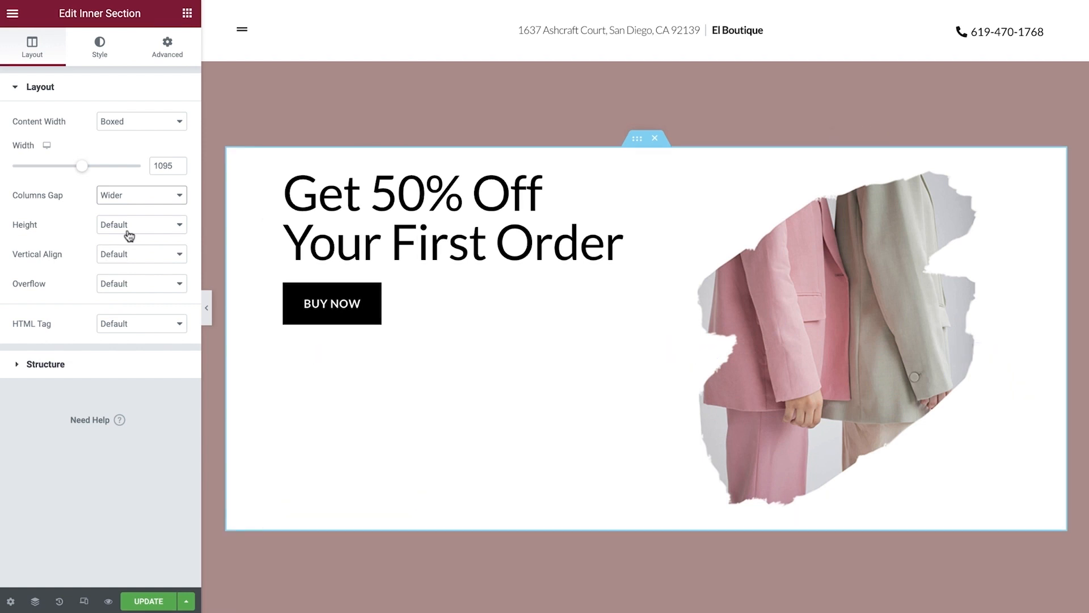
# Leave the section Height at Default and its Vertical Align at Middle after trying Bottom.
pyautogui.click(140, 224)
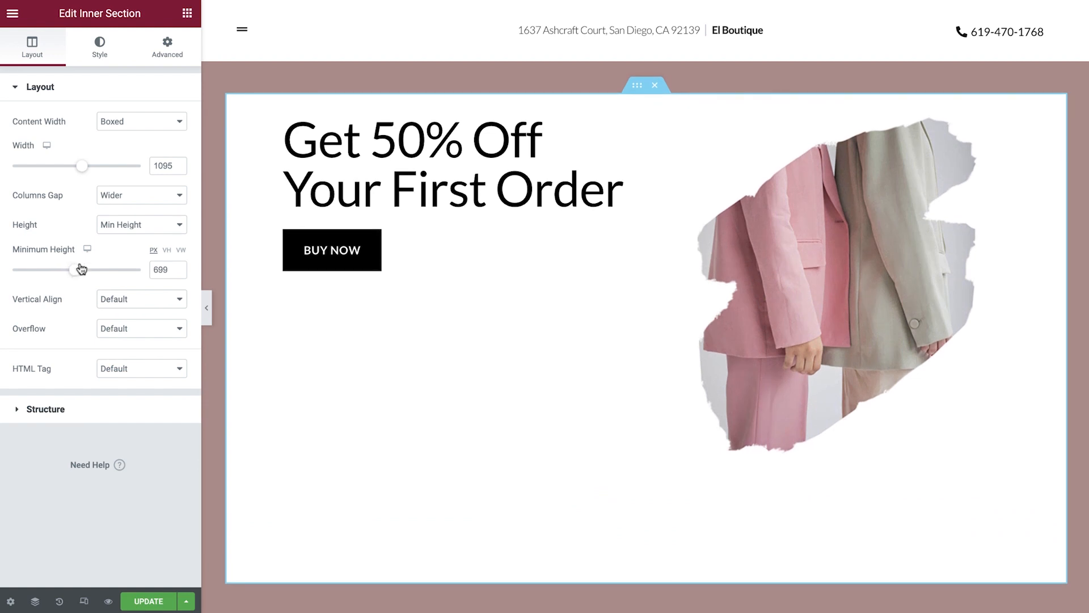
pyautogui.click(140, 223)
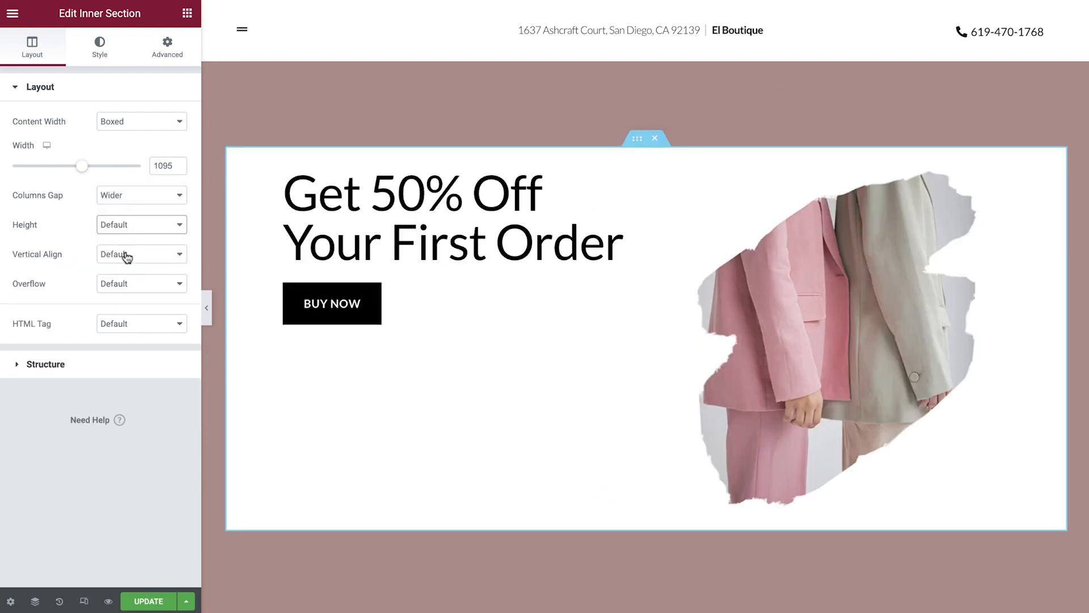
pyautogui.click(140, 253)
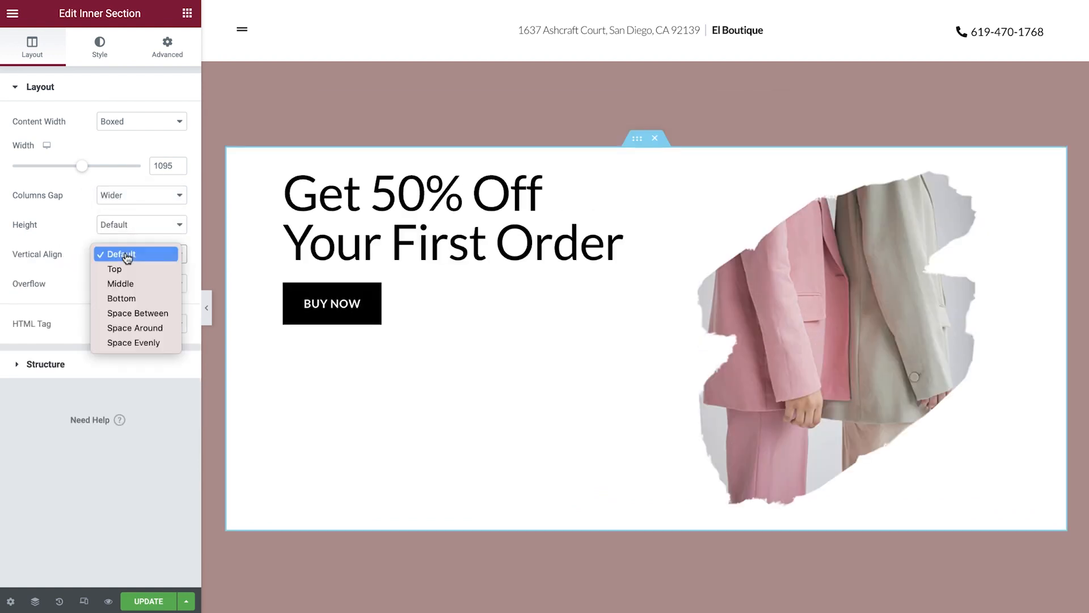
pyautogui.click(120, 283)
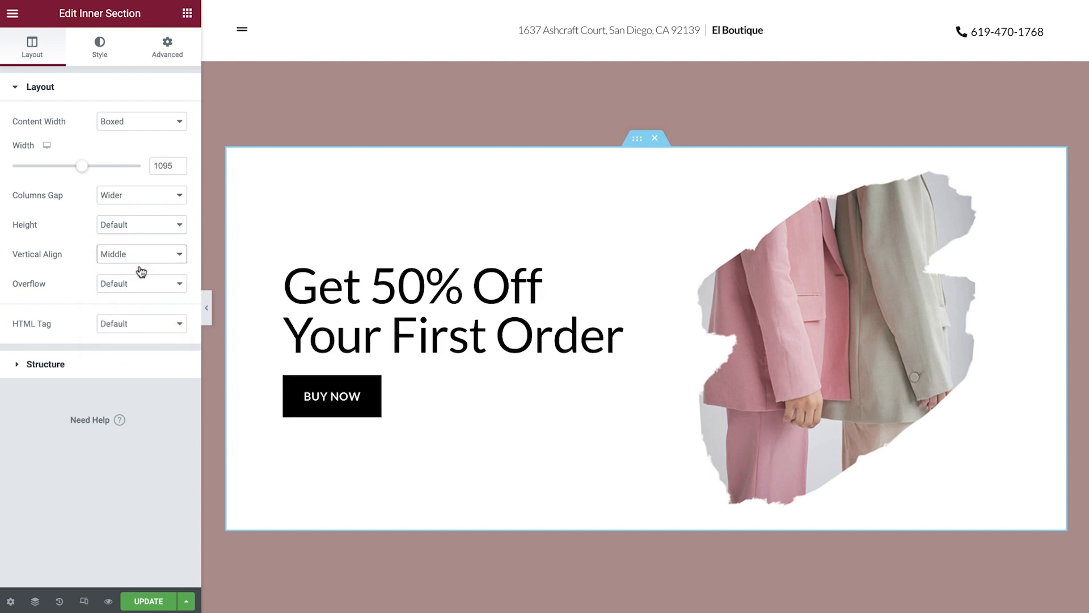
pyautogui.click(140, 253)
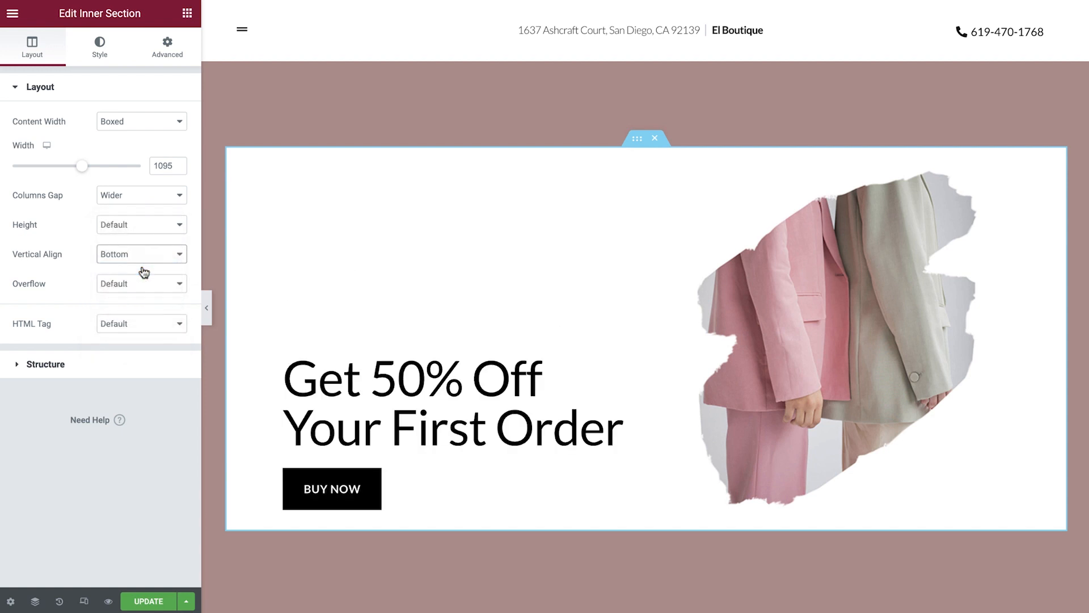
pyautogui.click(140, 253)
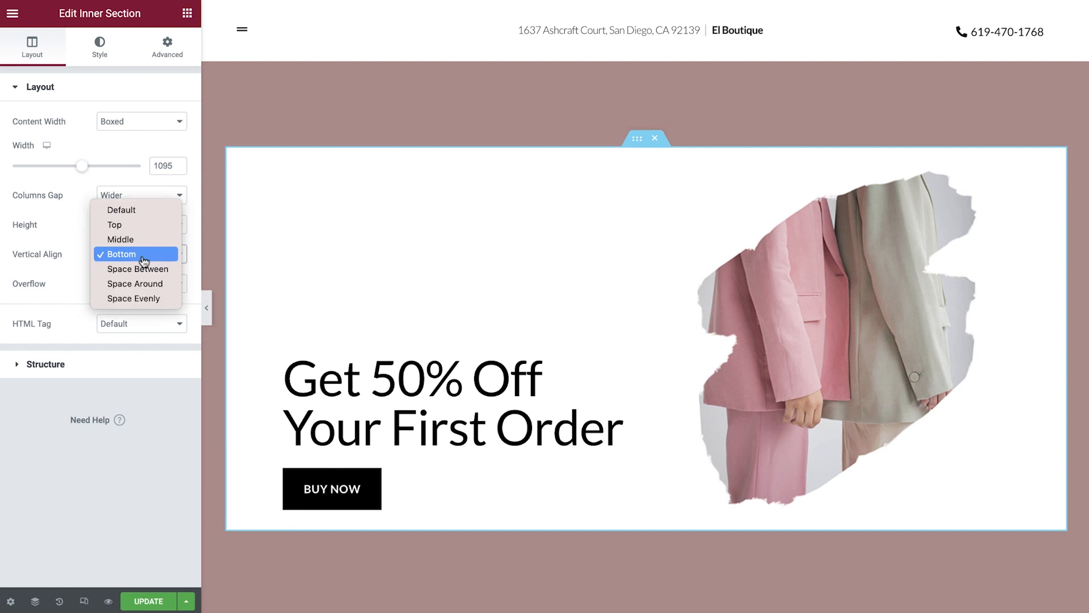
pyautogui.click(121, 239)
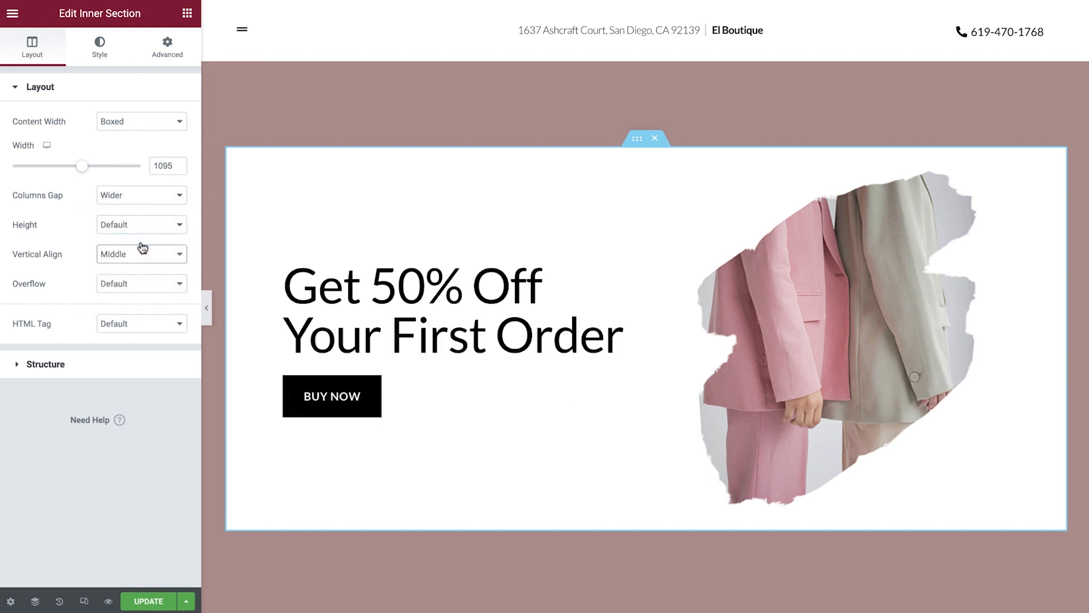
pyautogui.moveTo(137, 289)
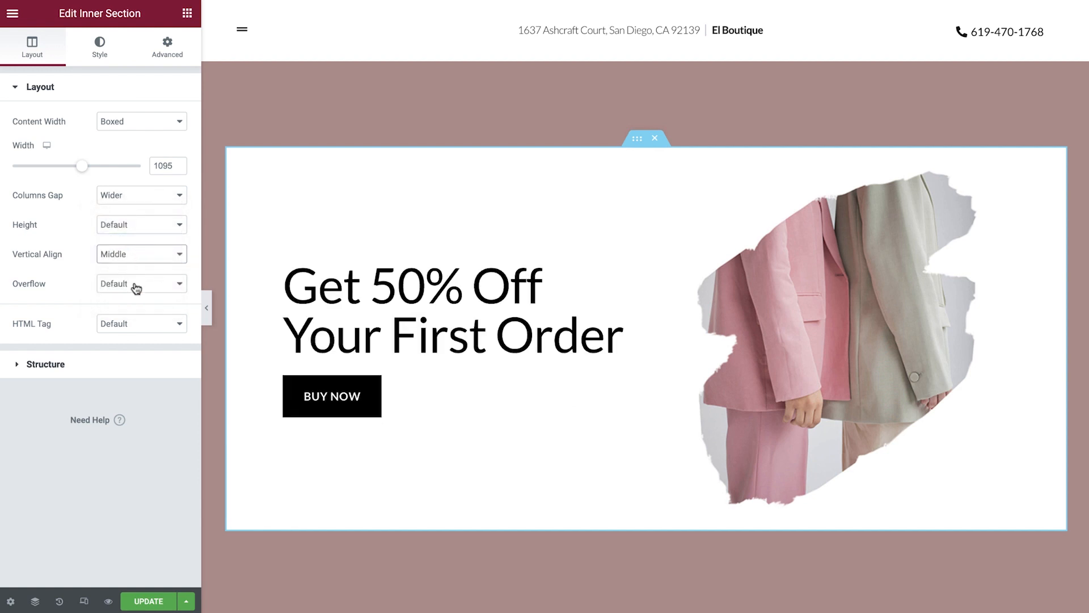
# Keep Overflow at Default and expand the column Structure options.
pyautogui.click(141, 283)
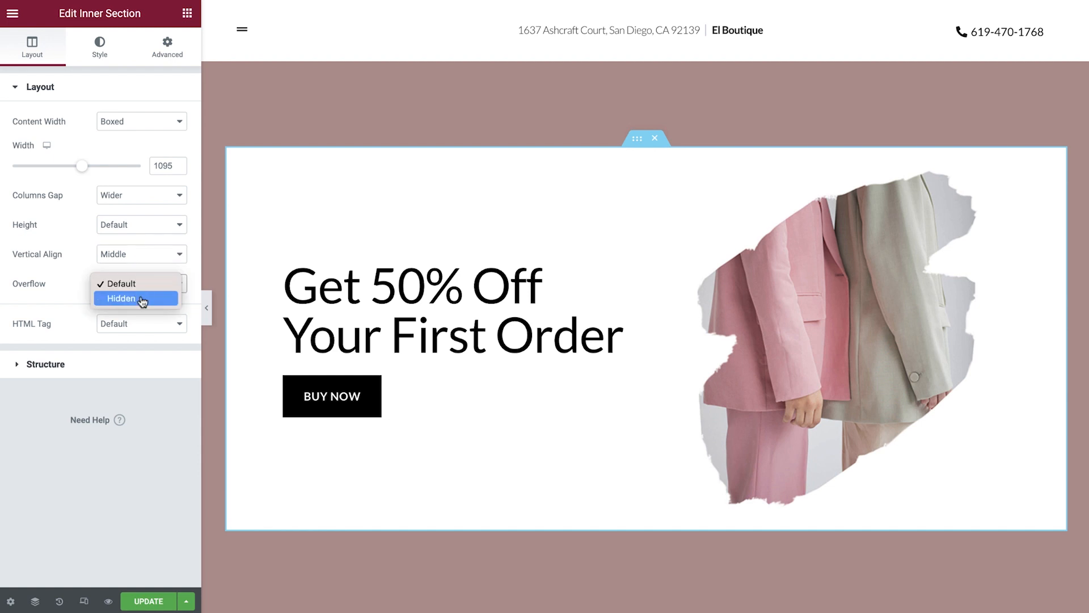
pyautogui.click(141, 284)
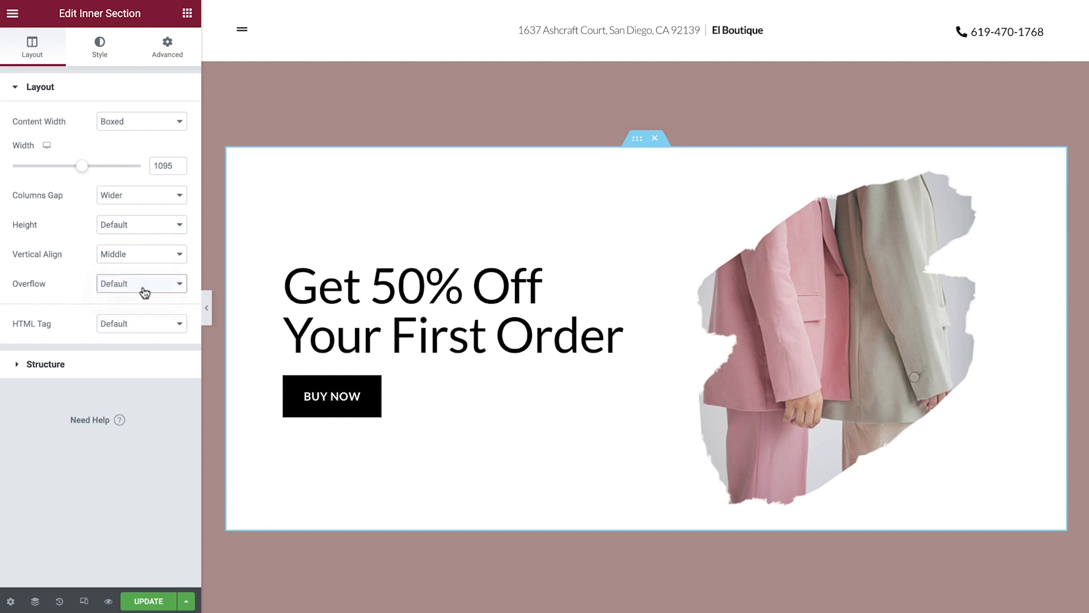
pyautogui.click(44, 364)
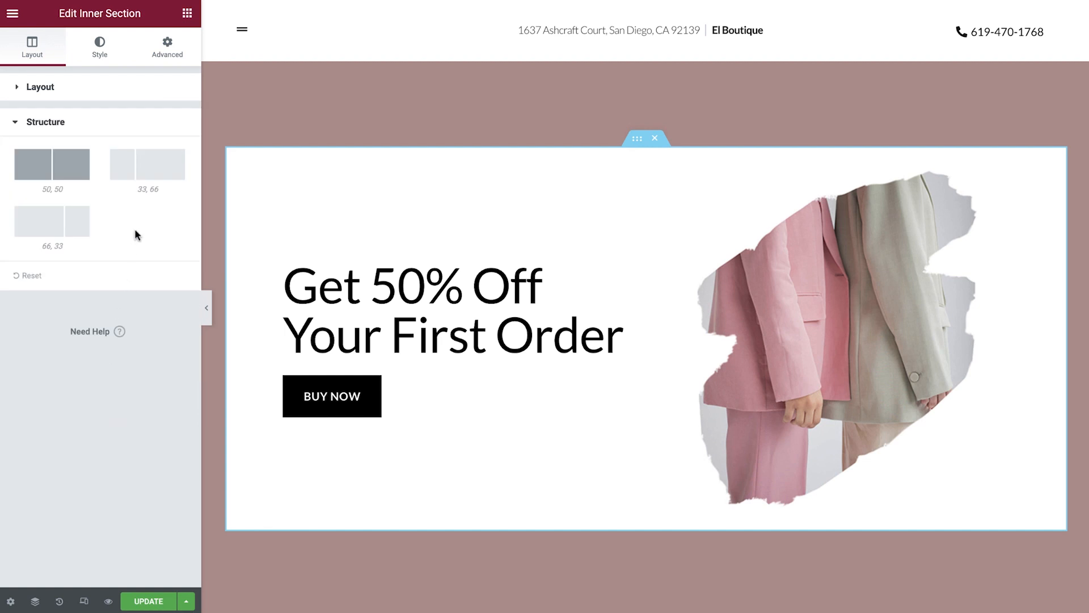
pyautogui.click(51, 220)
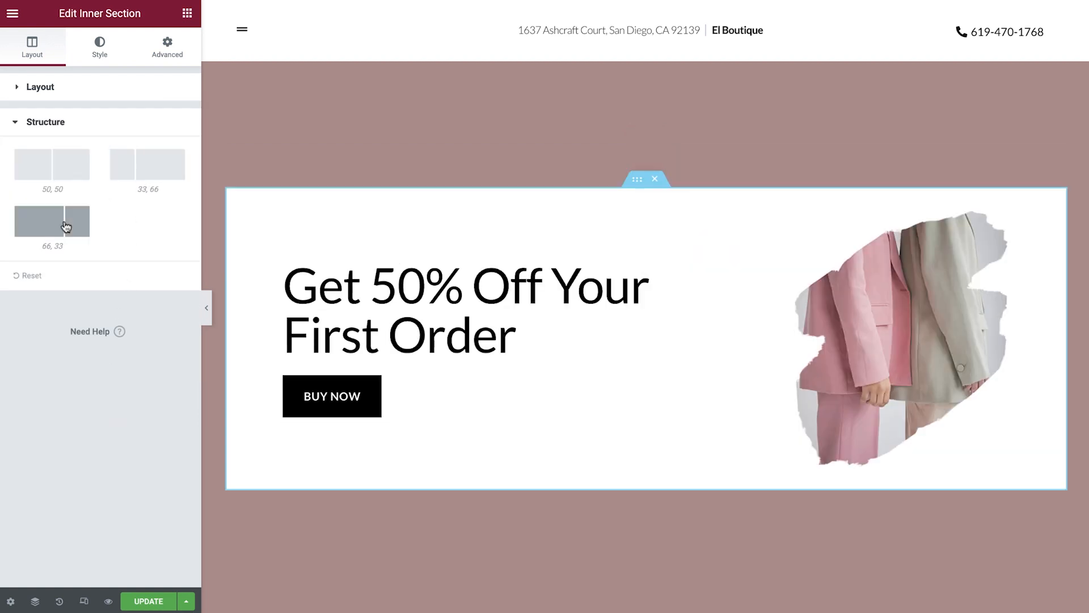
pyautogui.click(52, 164)
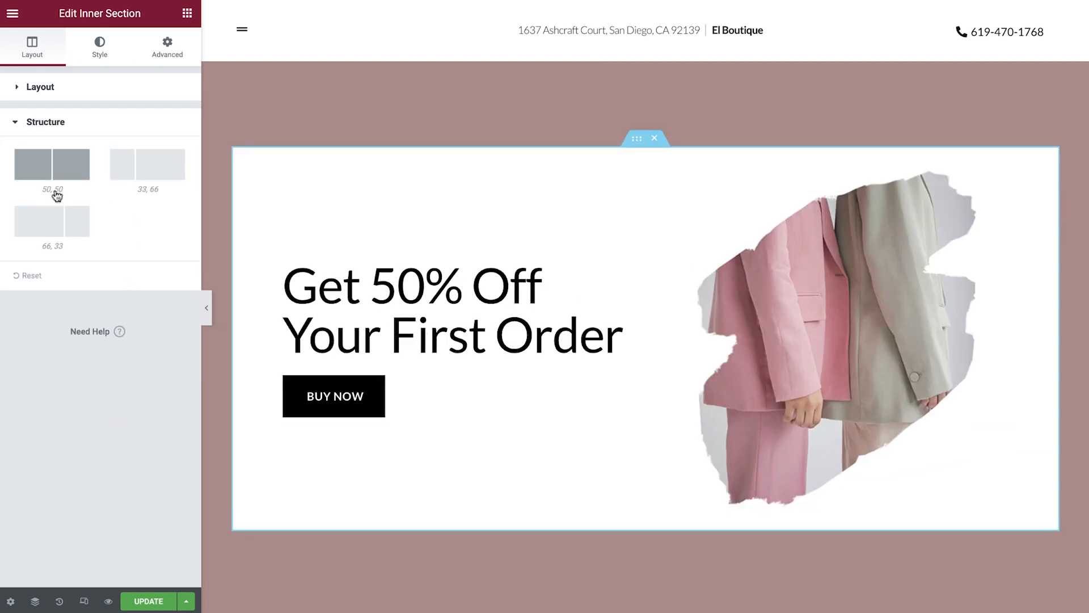
pyautogui.moveTo(39, 277)
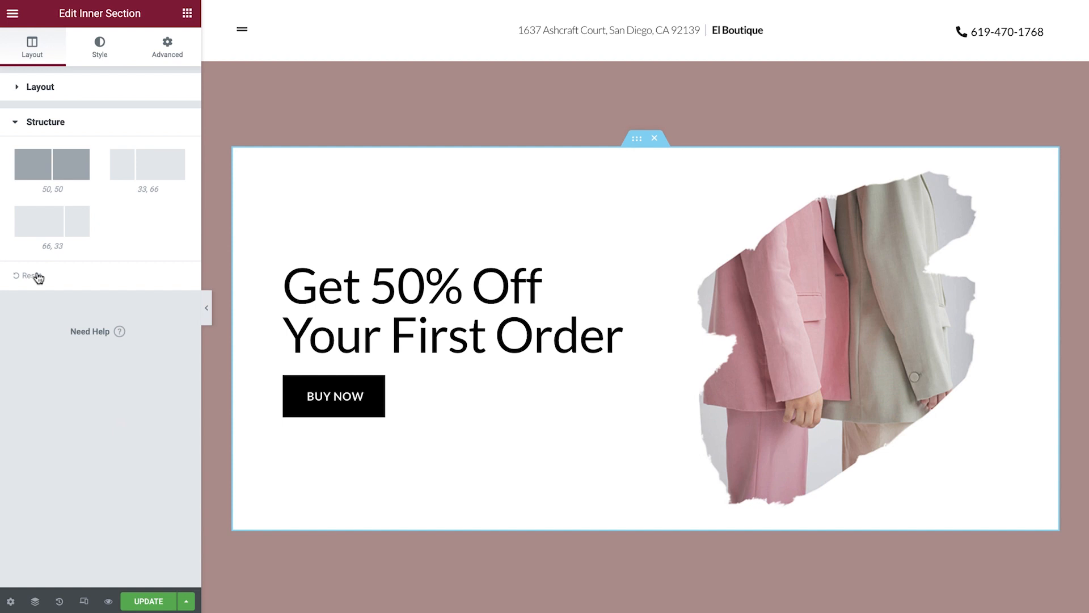
pyautogui.moveTo(83, 601)
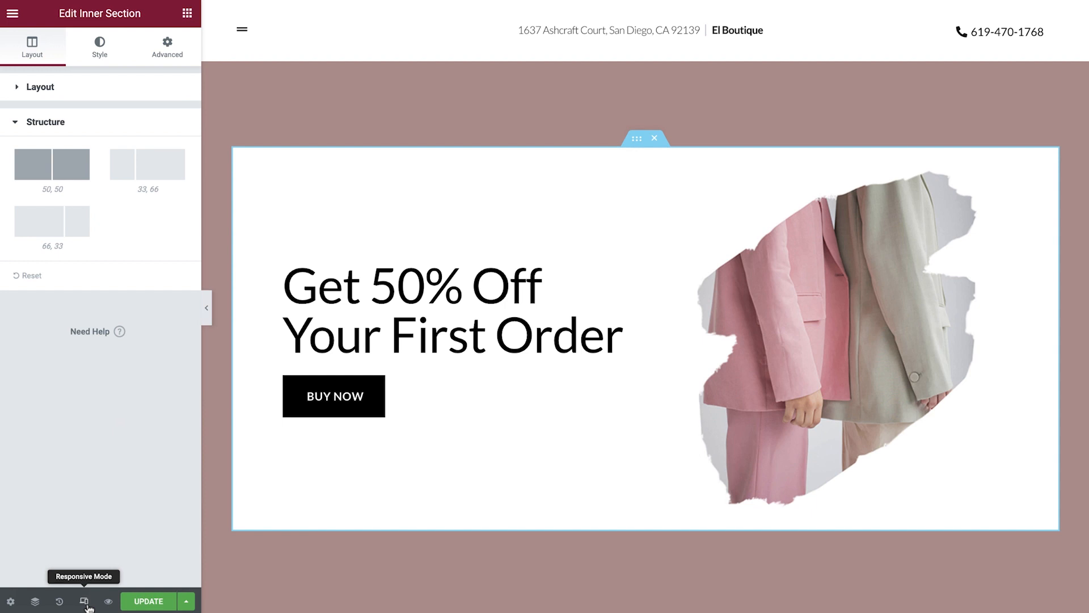
# Preview at tablet size and give the inner section padding 0, 20, 0, 20.
pyautogui.click(82, 601)
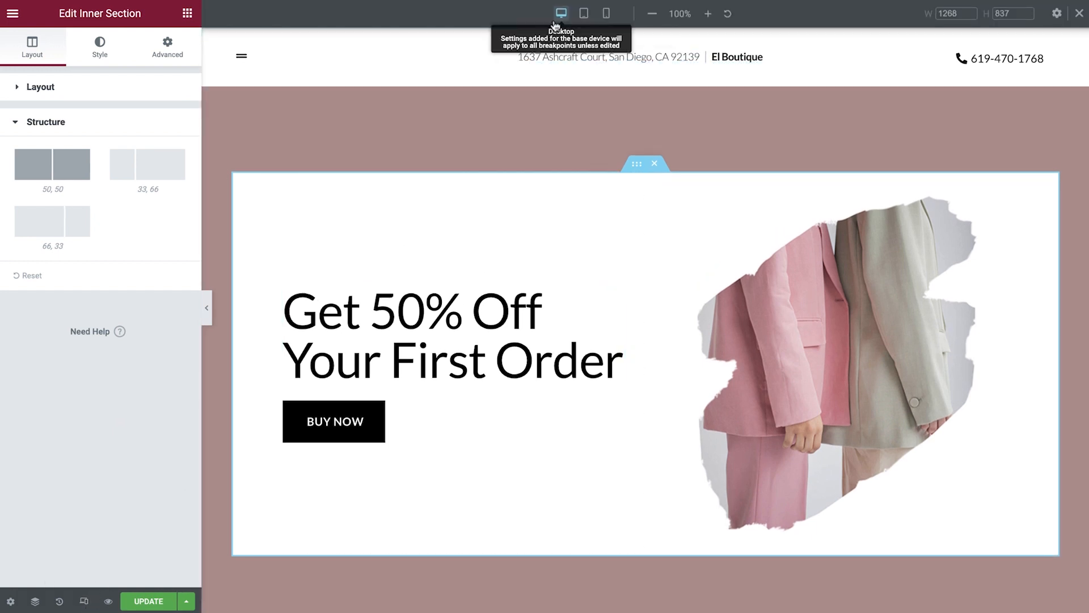
pyautogui.moveTo(605, 13)
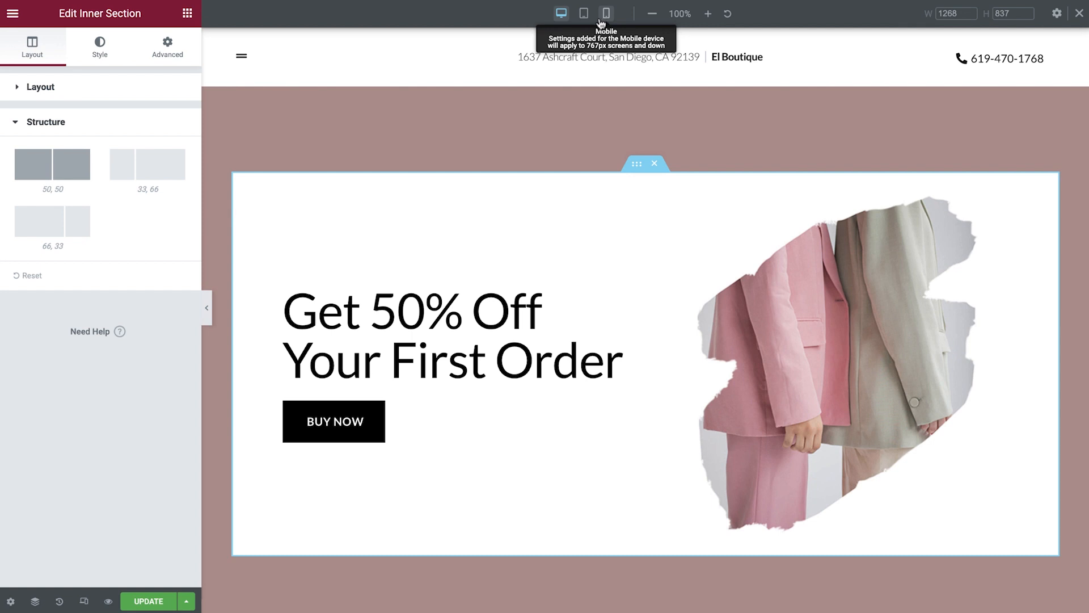
pyautogui.click(583, 14)
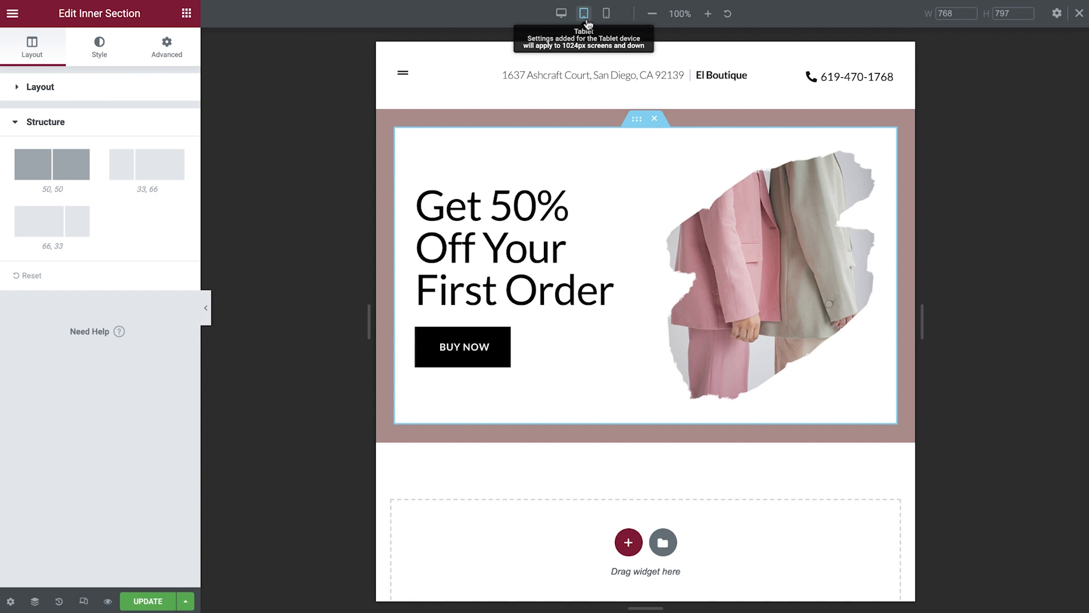
pyautogui.moveTo(634, 120)
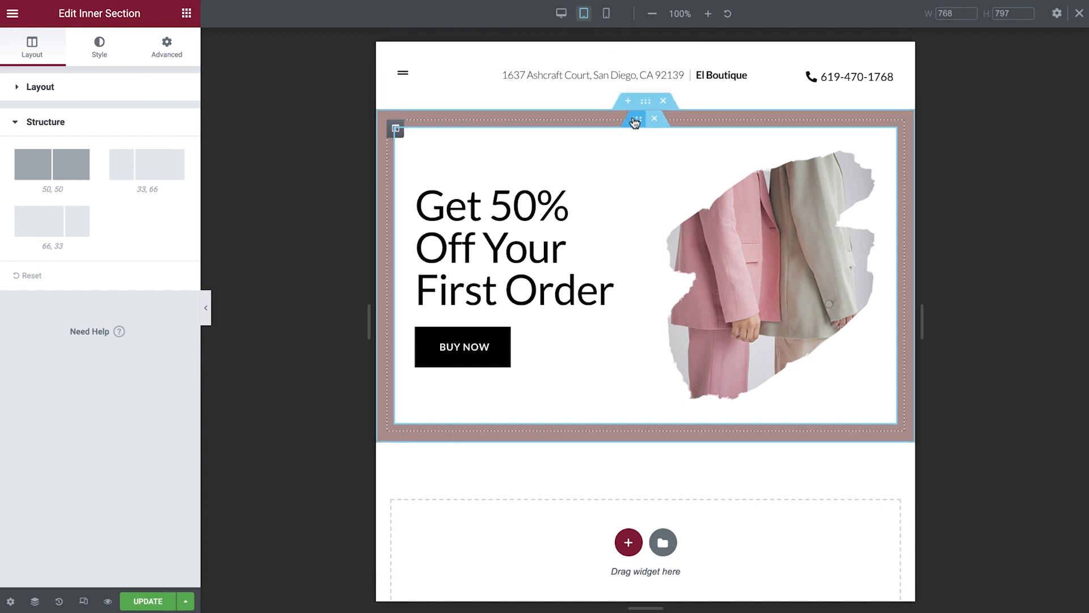
pyautogui.click(165, 47)
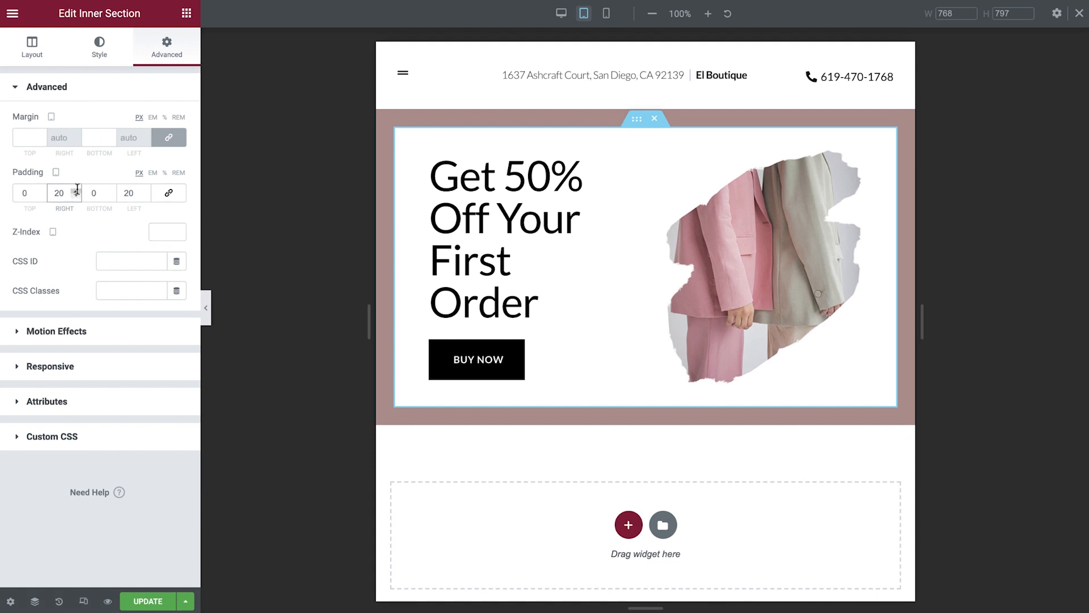
pyautogui.moveTo(605, 13)
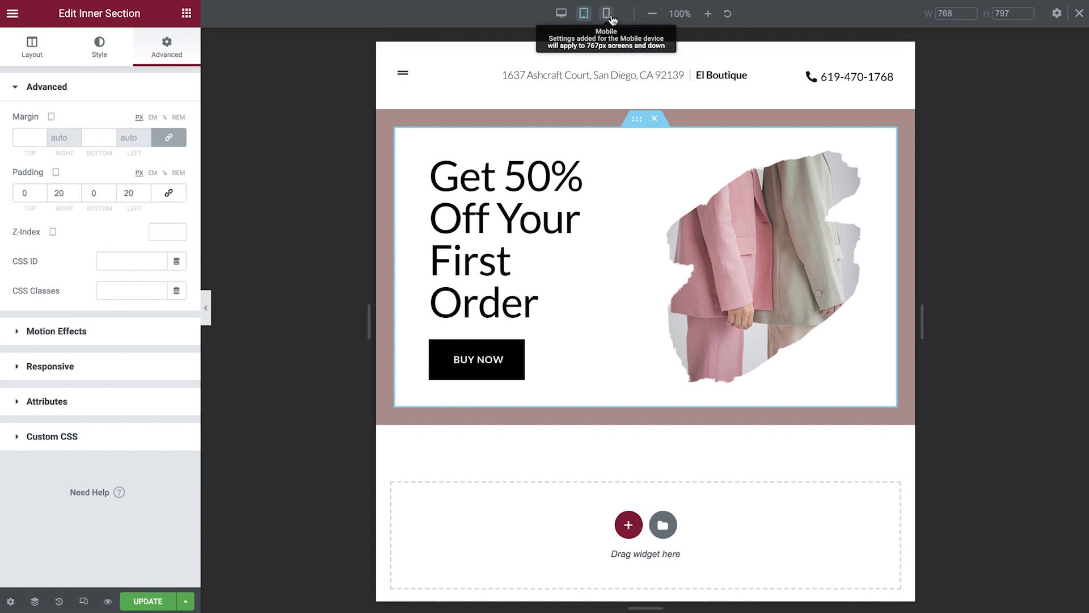
# At mobile size zero the inner section's padding and turn on Reverse Columns (Mobile).
pyautogui.click(606, 14)
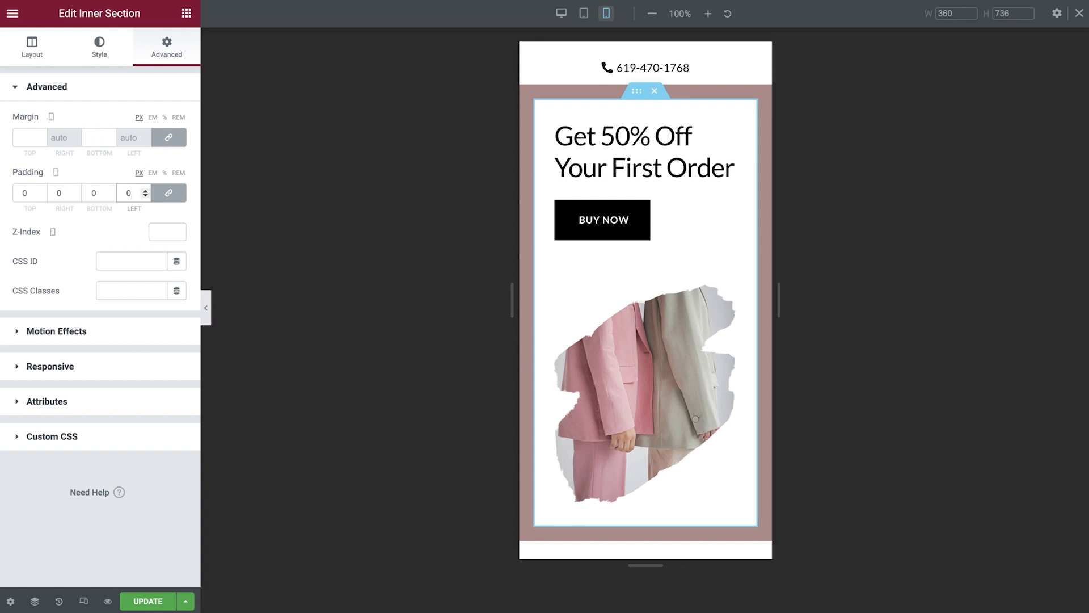
pyautogui.moveTo(144, 354)
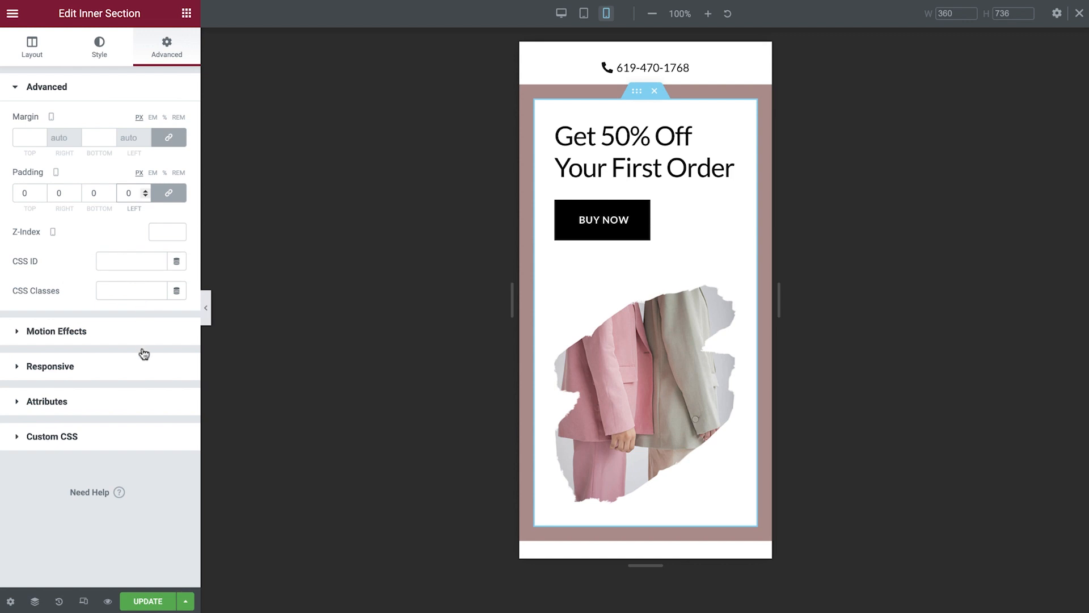
pyautogui.click(50, 366)
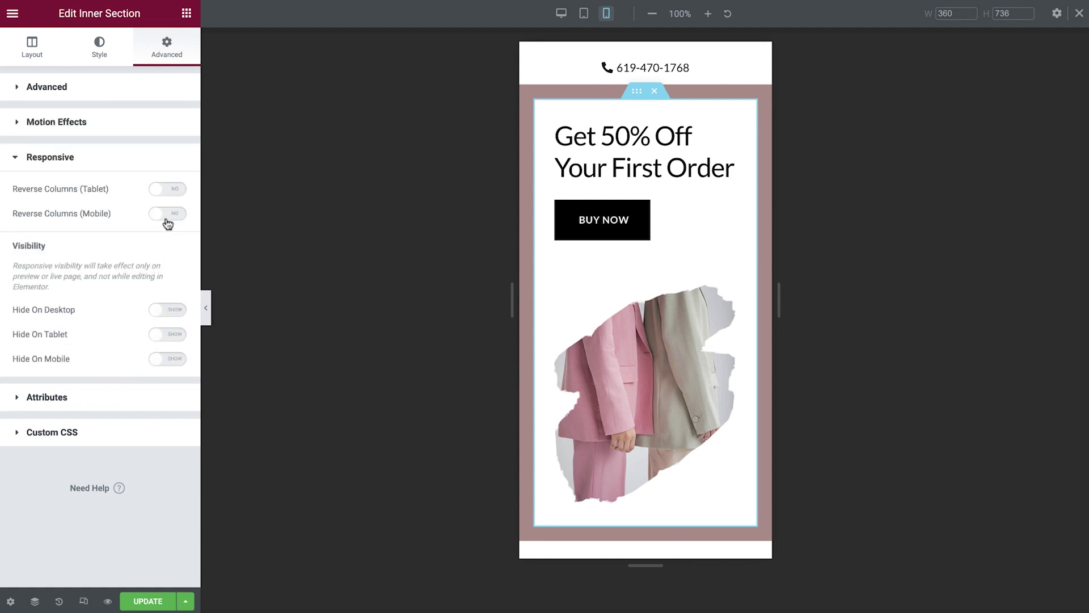
pyautogui.click(167, 213)
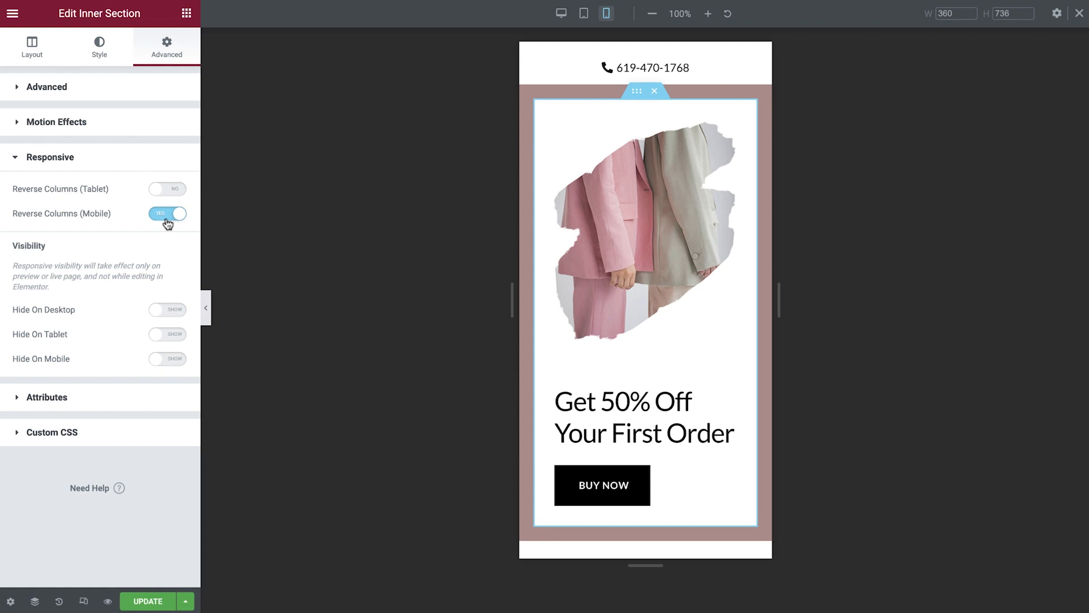